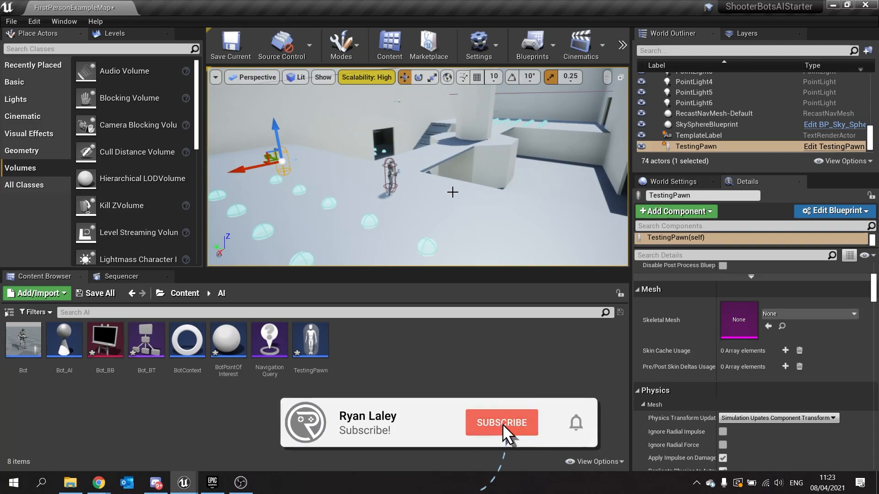
# Step: Add a Distance test to the SimpleGrid generator in the NavigationQuery environment query
pyautogui.click(501, 422)
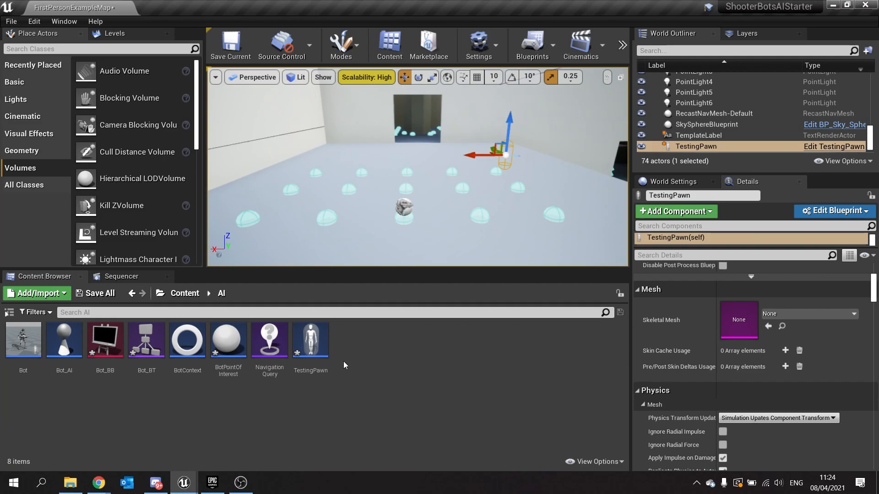
pyautogui.doubleClick(269, 338)
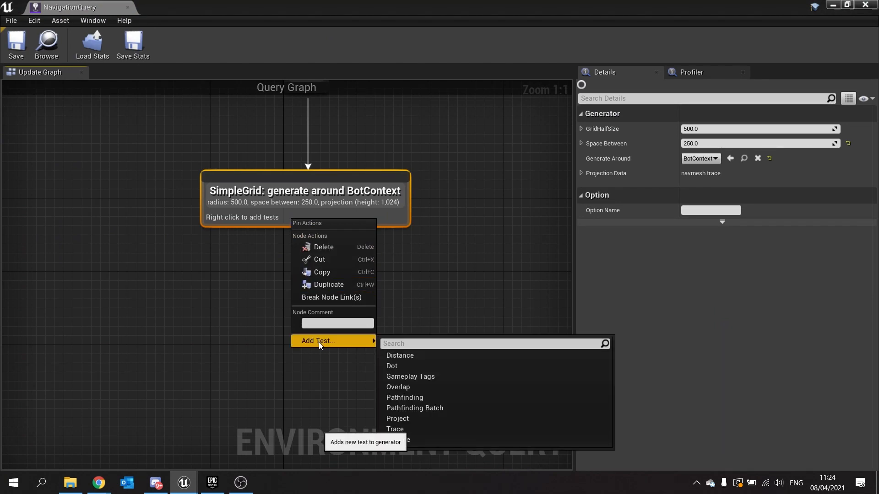
pyautogui.moveTo(410, 443)
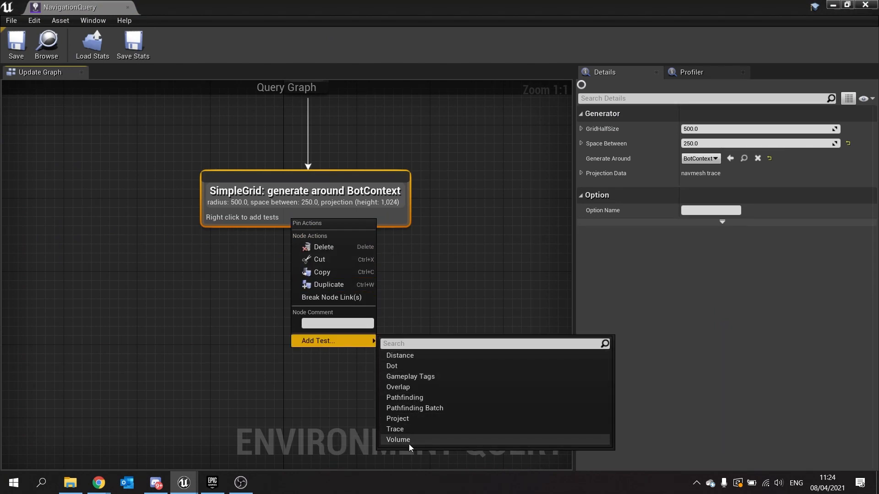
pyautogui.moveTo(407, 359)
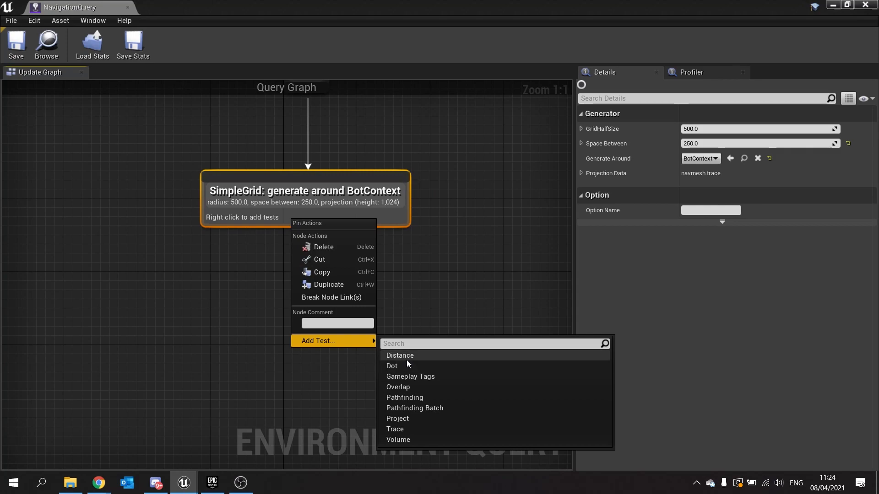
pyautogui.click(399, 355)
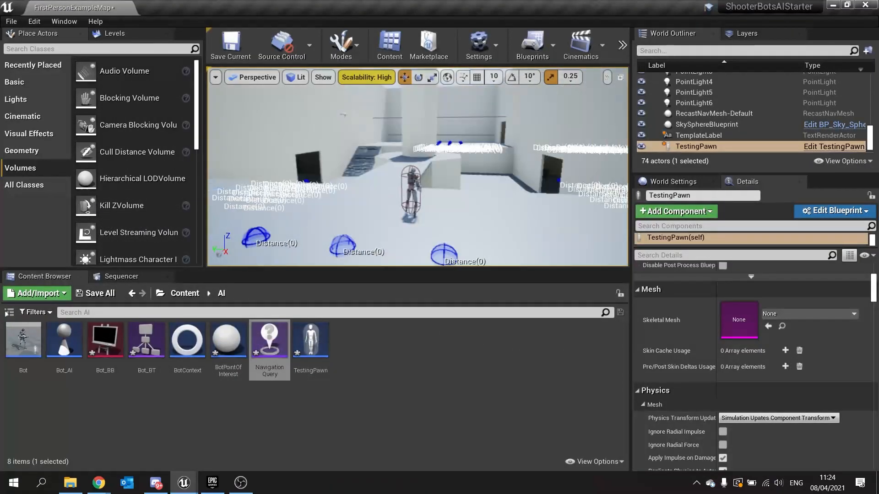
pyautogui.doubleClick(269, 339)
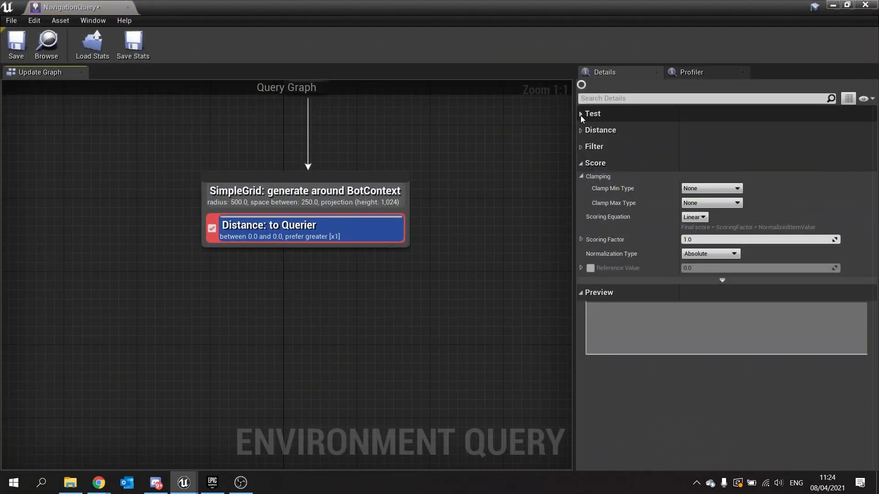
# Step: Set the Distance test to Filter Only with Test Mode Distance 2D
pyautogui.click(582, 113)
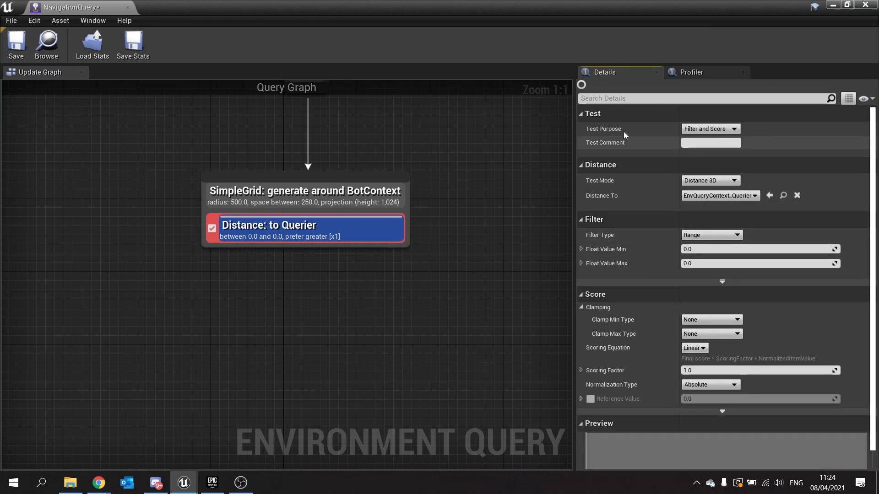
pyautogui.moveTo(734, 132)
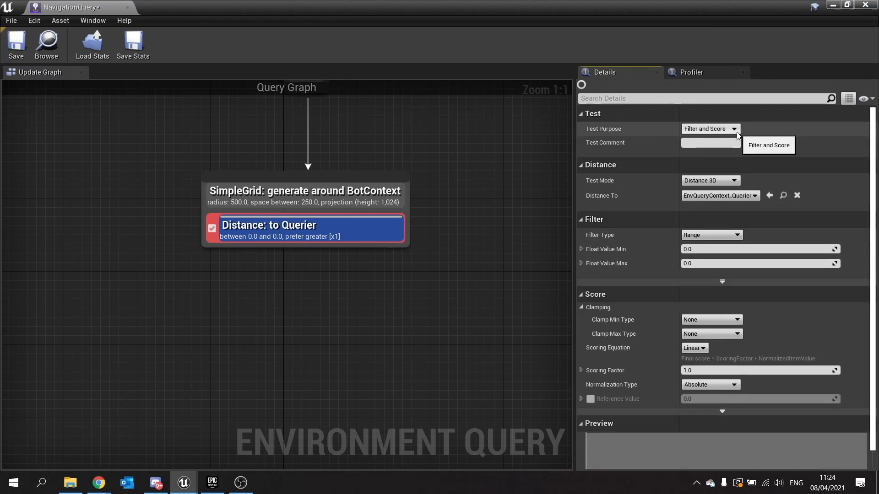
pyautogui.moveTo(830, 172)
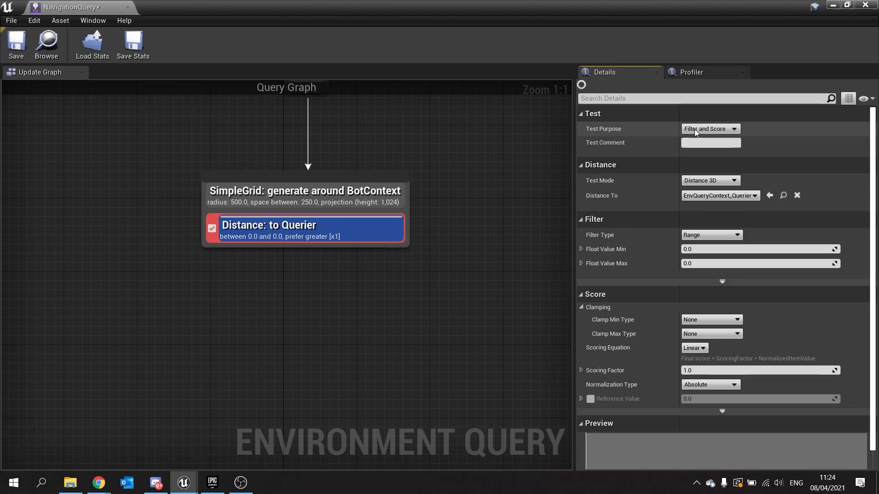
pyautogui.click(710, 128)
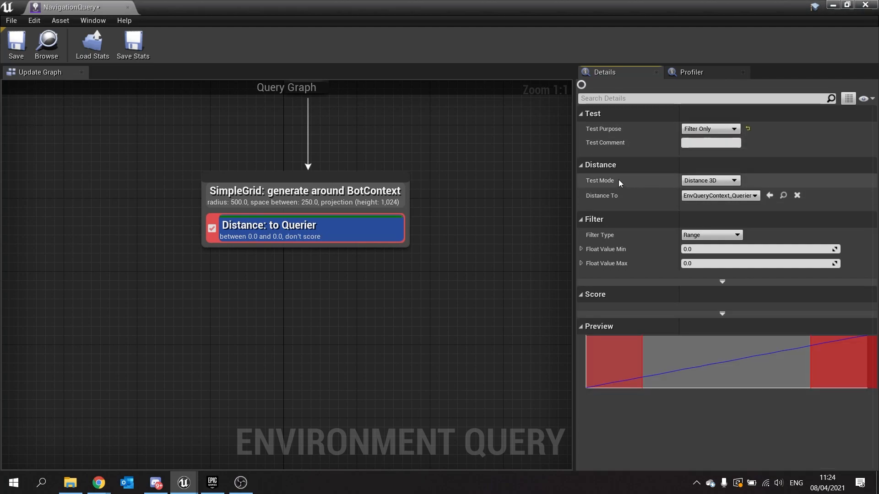
pyautogui.moveTo(610, 186)
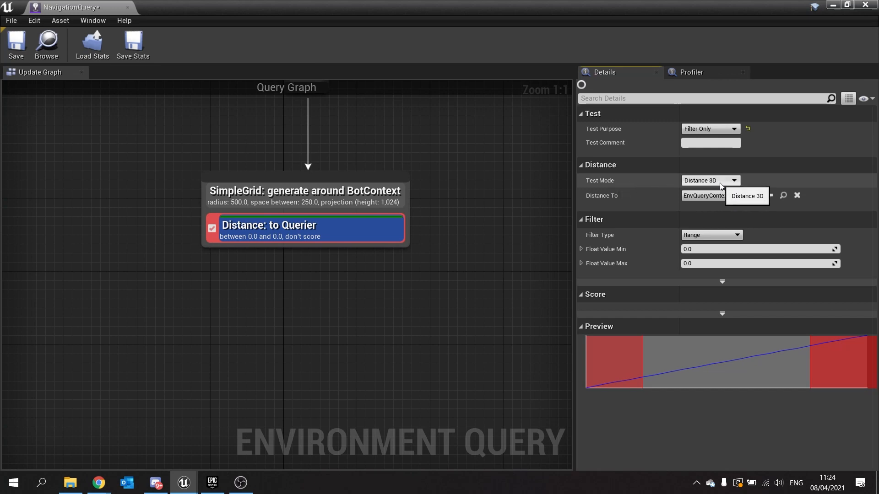
pyautogui.click(733, 181)
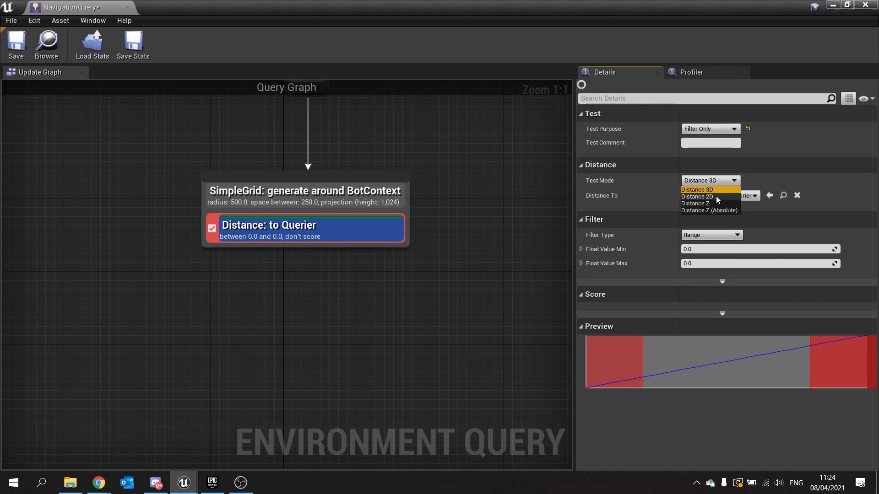
pyautogui.click(695, 197)
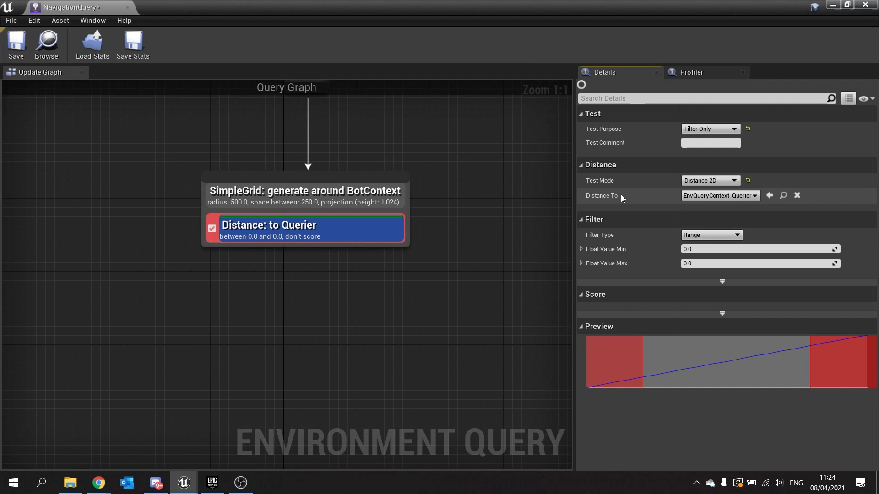
pyautogui.moveTo(738, 199)
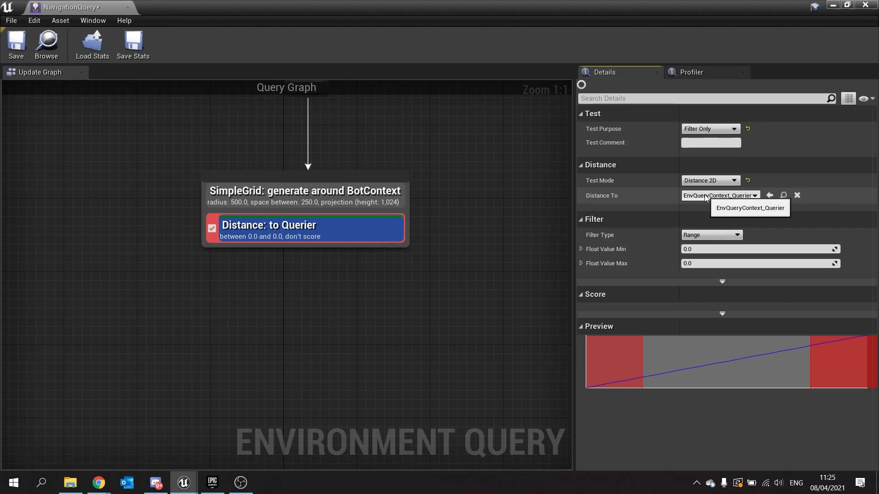
pyautogui.moveTo(693, 224)
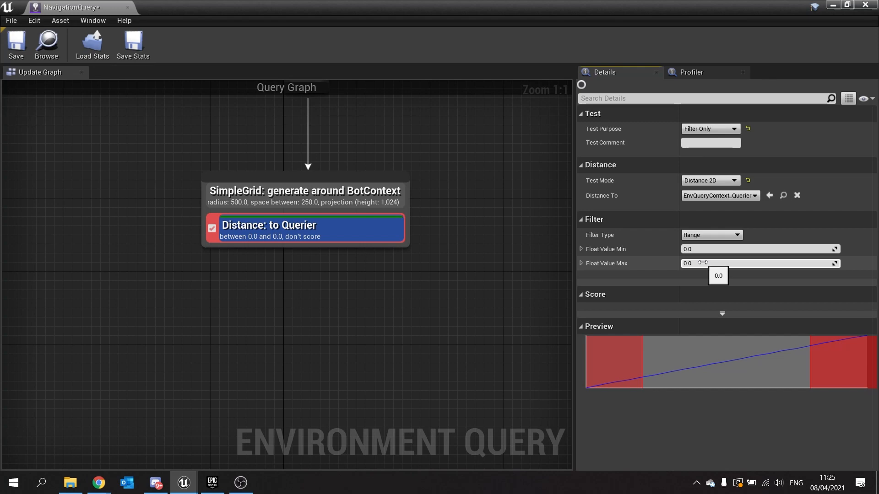
# Step: Set the Distance test's Filter Type to Minimum with a Float Value Min of 2000.0
pyautogui.click(737, 235)
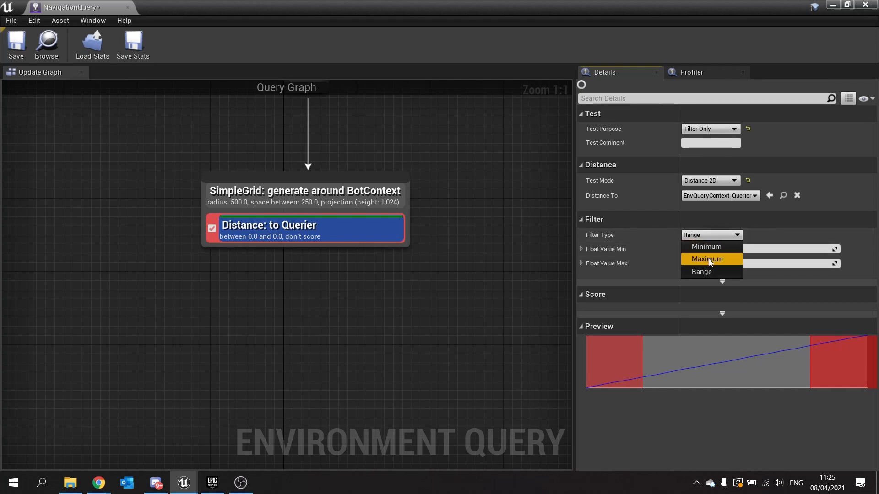
pyautogui.click(706, 246)
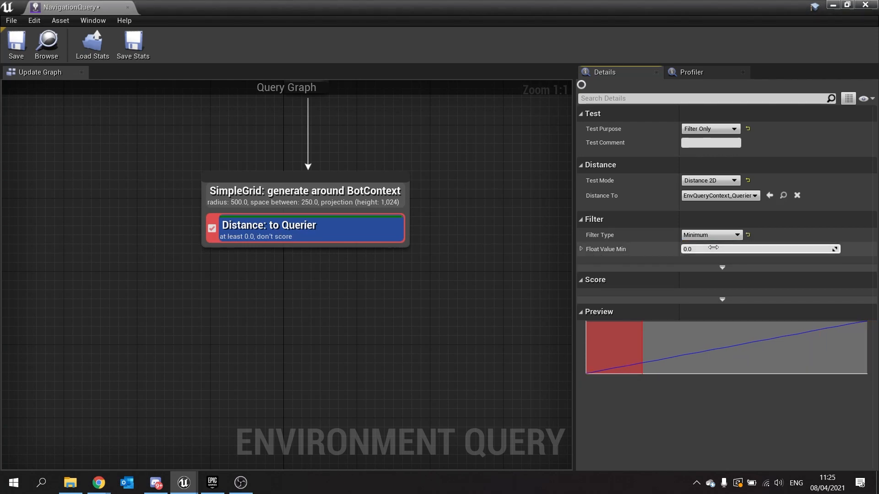
pyautogui.click(581, 249)
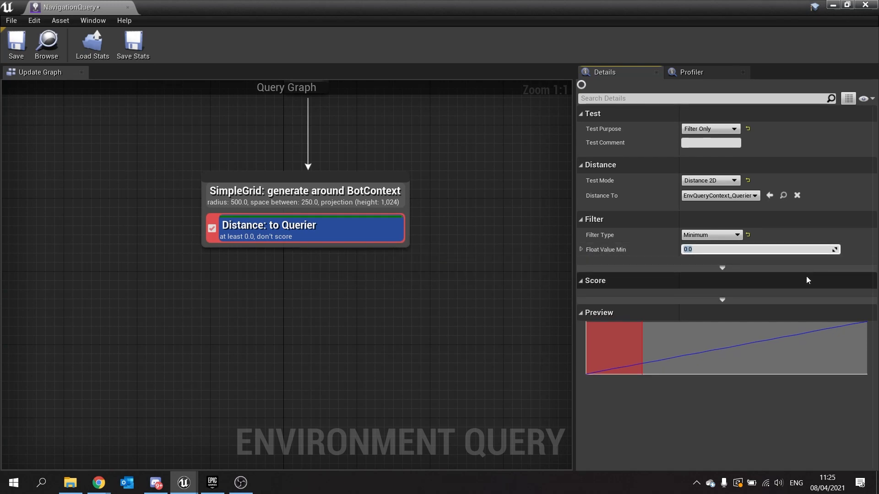
pyautogui.write('2000.0')
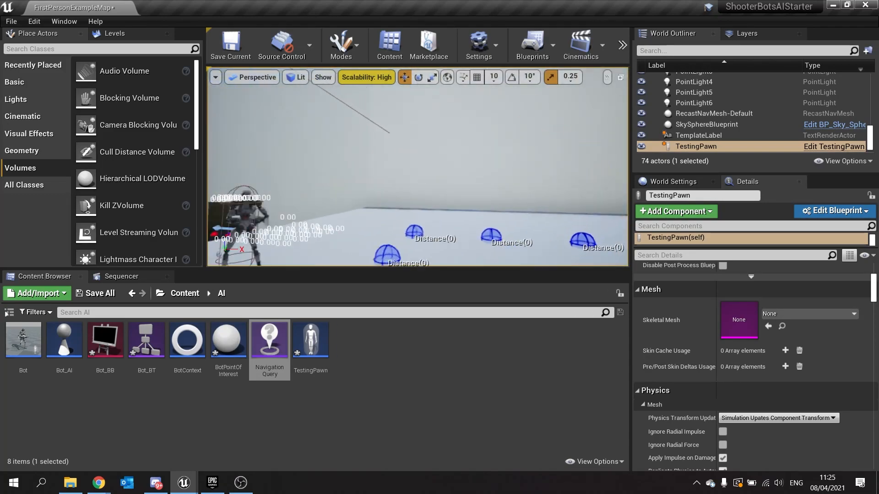
# Step: Reopen the NavigationQuery environment query from the Content Browser
pyautogui.doubleClick(269, 338)
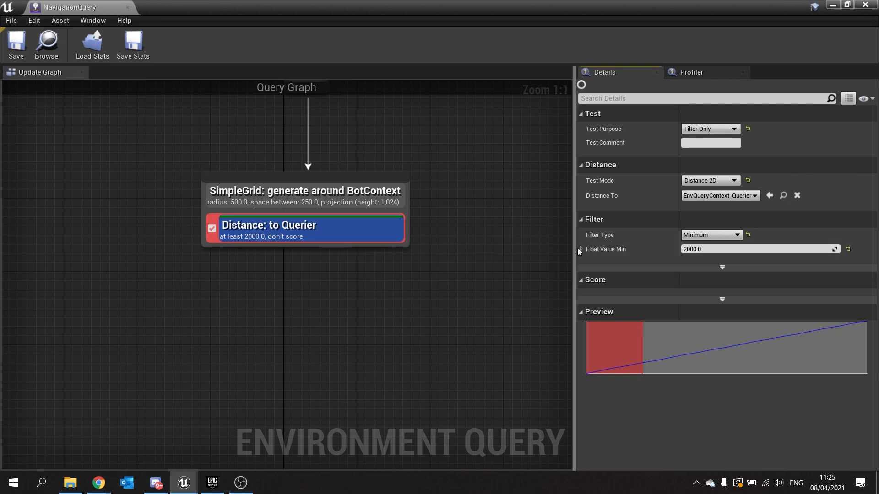
# Step: Bind the Distance test minimum to a random number between 1000 and 3000
pyautogui.click(581, 249)
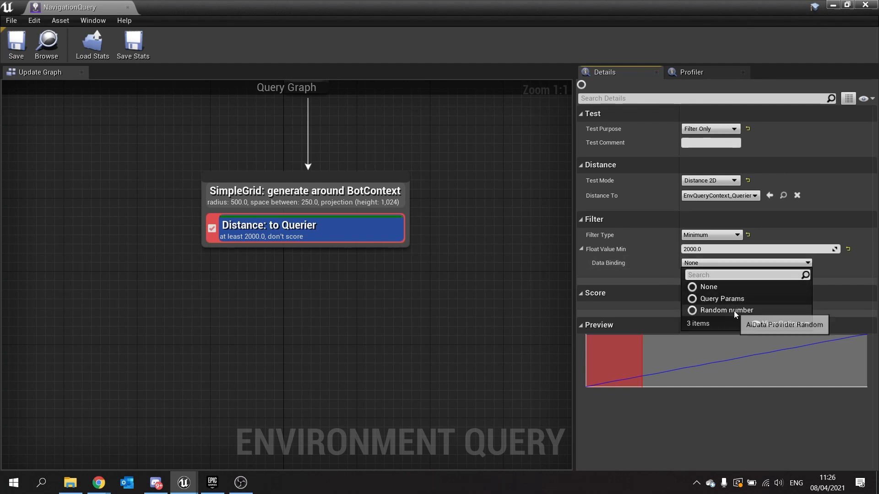
pyautogui.click(727, 311)
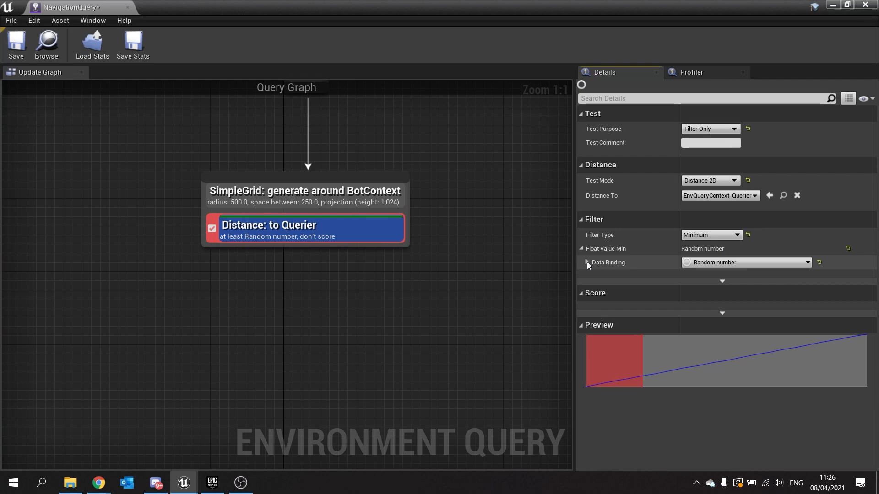
pyautogui.click(584, 262)
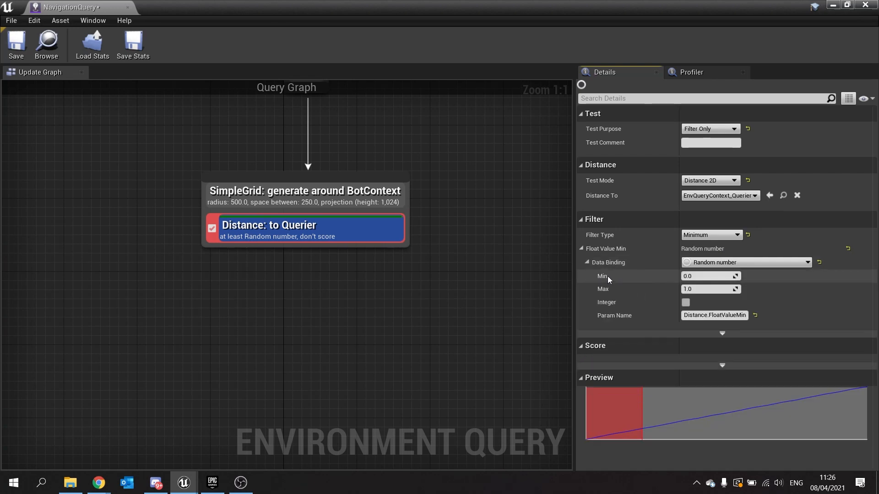
pyautogui.click(710, 276)
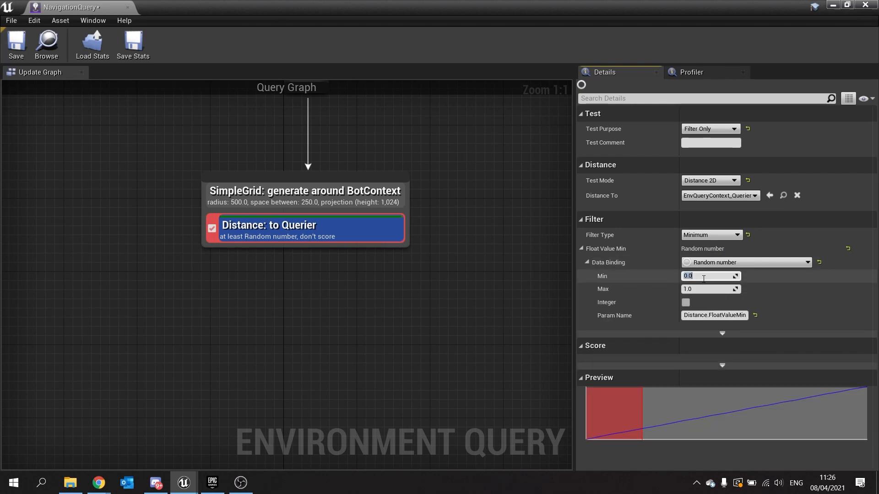
pyautogui.moveTo(807, 296)
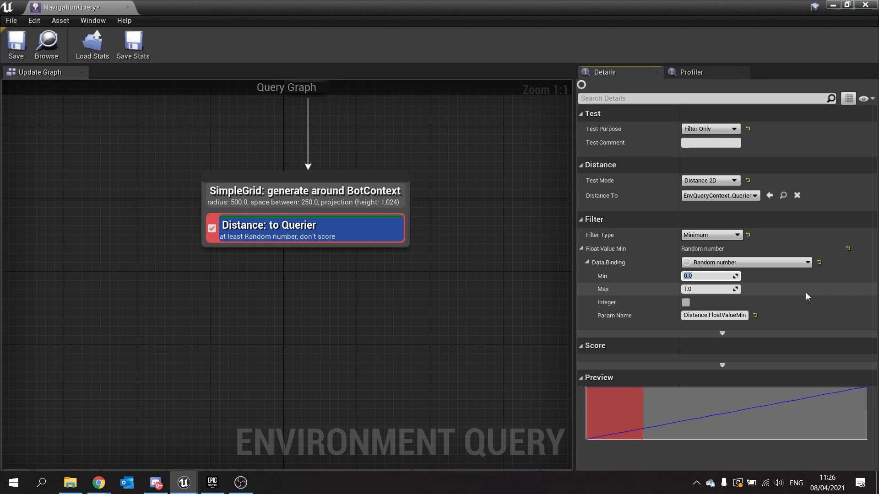
pyautogui.write('100')
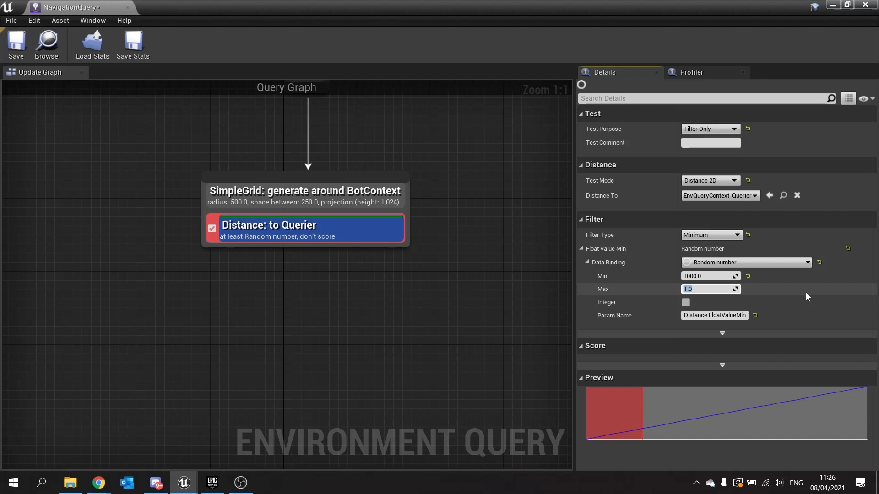
pyautogui.write('3000')
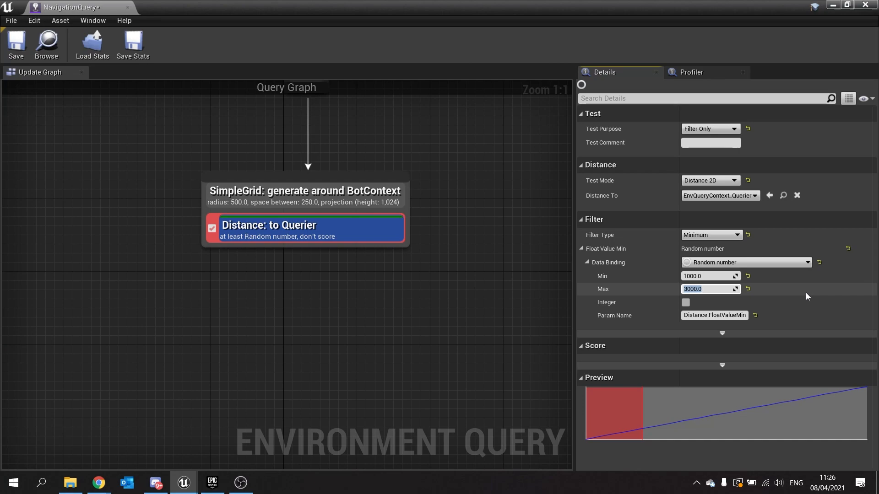
pyautogui.click(16, 44)
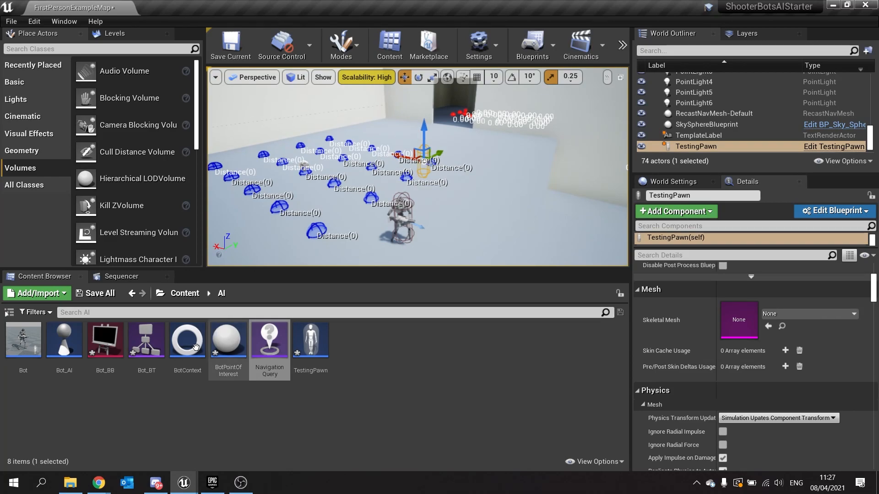
# Step: Open the Bot_BT behavior tree from the Content Browser
pyautogui.doubleClick(145, 340)
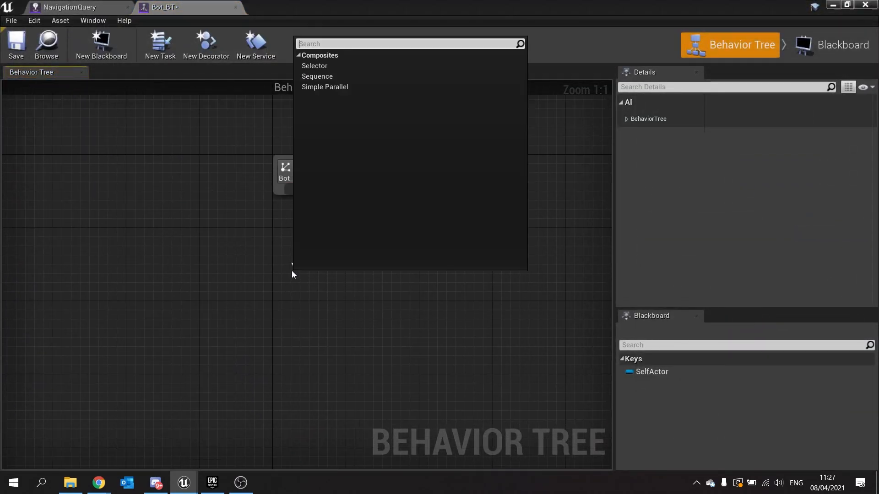
# Step: Connect a Selector composite beneath the ROOT node of Bot_BT
pyautogui.click(314, 66)
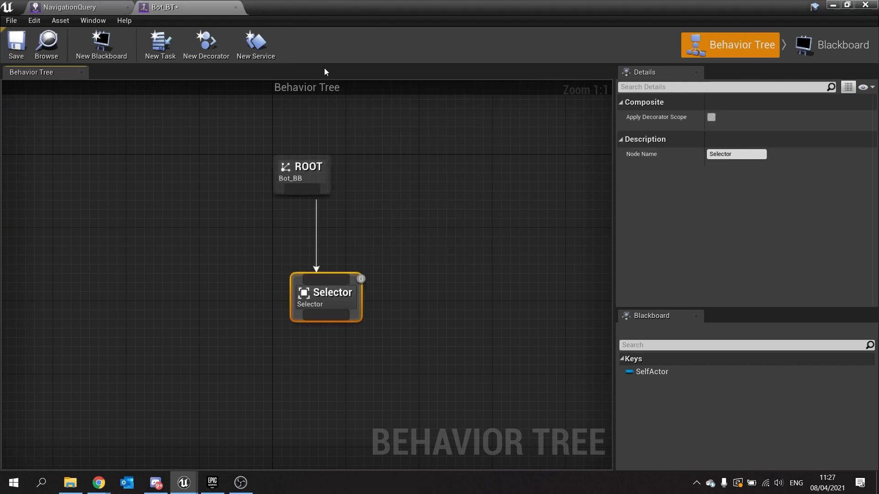
pyautogui.moveTo(326, 292); pyautogui.dragTo(298, 282)
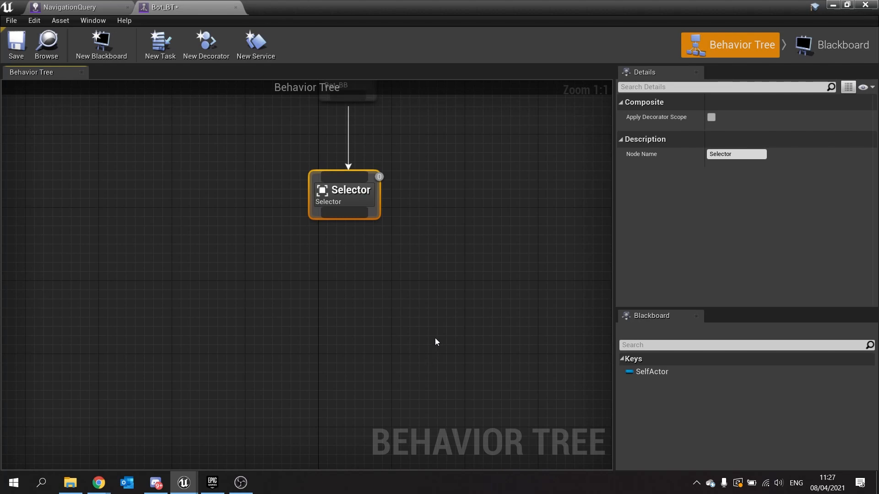
pyautogui.moveTo(125, 259)
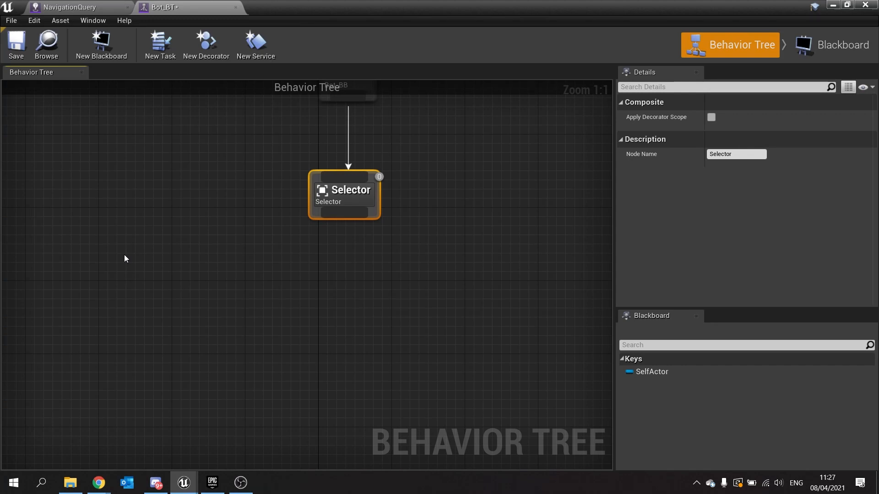
pyautogui.moveTo(347, 180)
pyautogui.write('se')
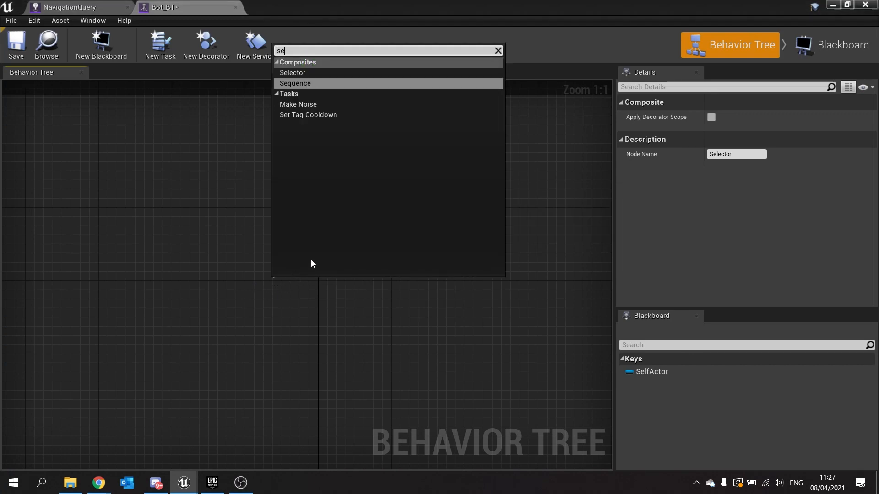
# Step: Add a Sequence under the Selector with a Run EQS Query task beneath it
pyautogui.click(295, 83)
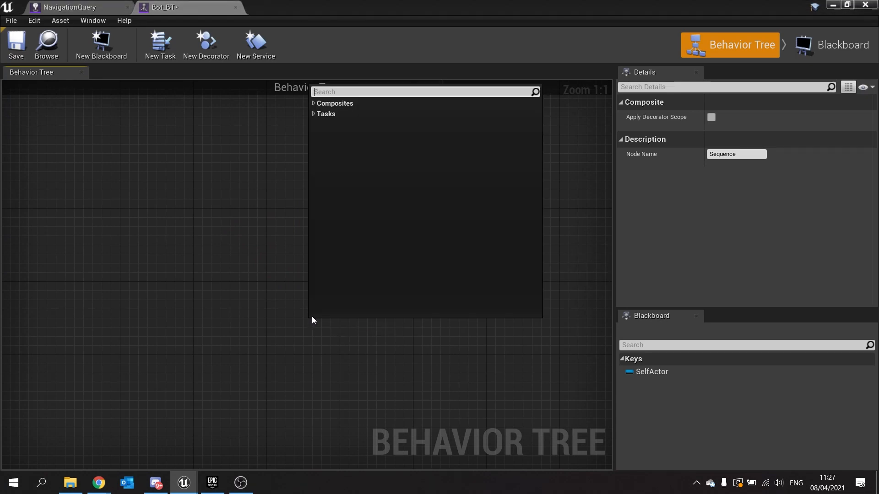
pyautogui.write('eq')
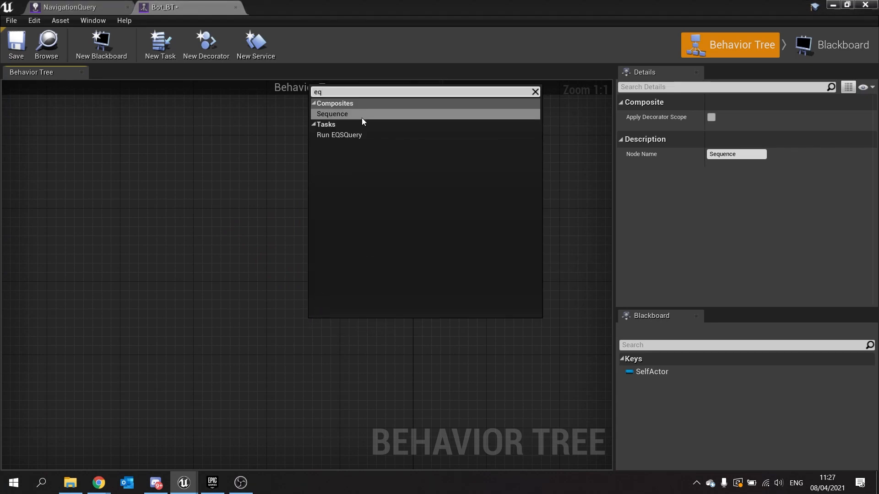
pyautogui.click(339, 134)
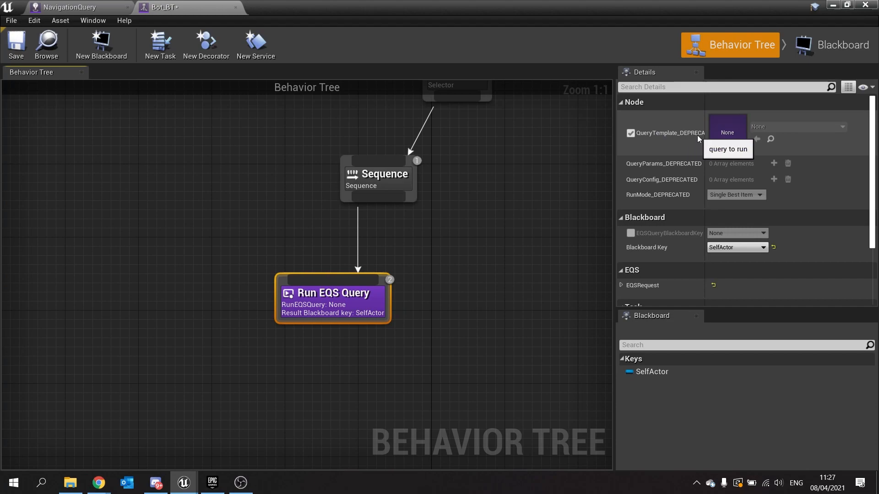
# Step: Set the Run EQS Query task's Query Template to NavigationQuery, then view the Bot_BB blackboard
pyautogui.scroll(-3)
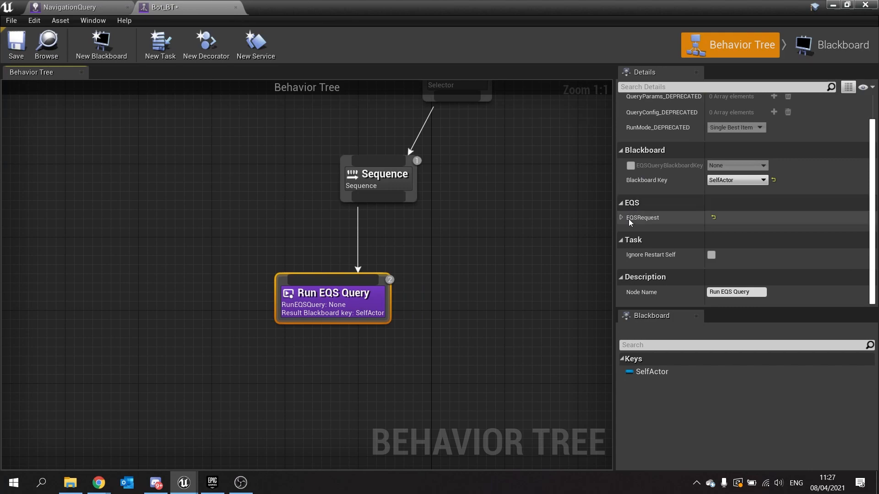
pyautogui.click(621, 218)
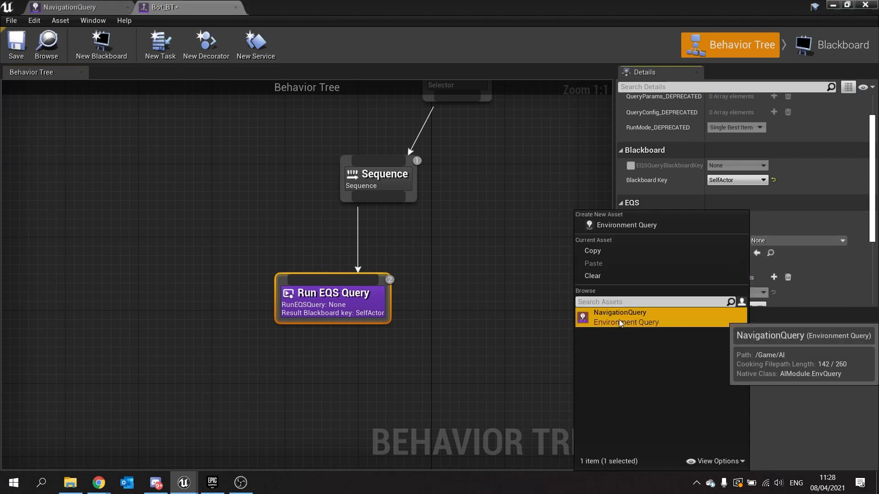
pyautogui.click(620, 318)
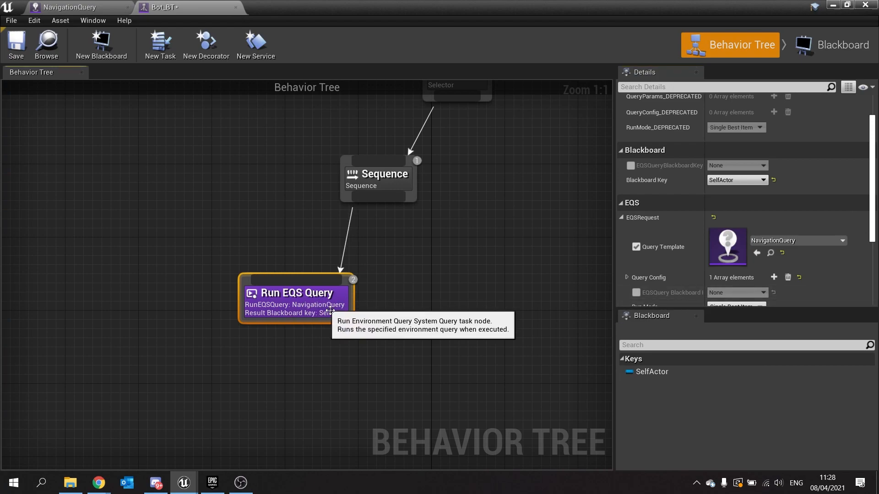
pyautogui.moveTo(429, 304)
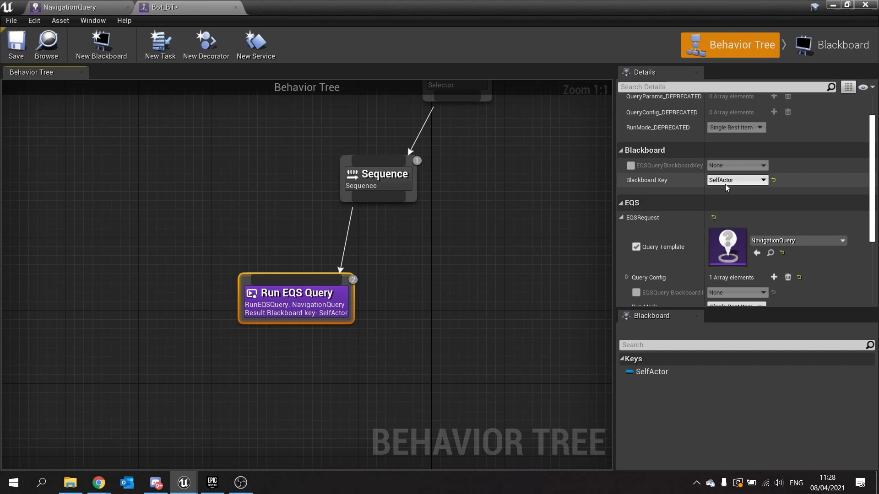
pyautogui.click(841, 44)
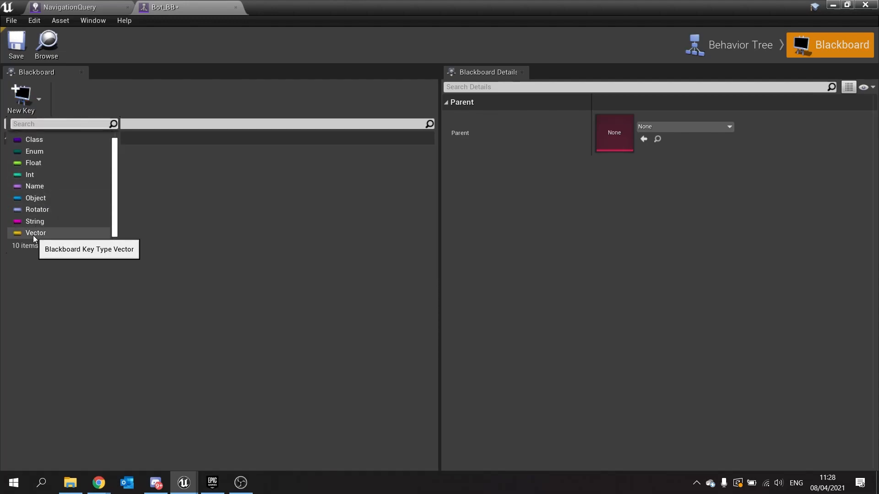
# Step: Add a Vector key named TargetLocation to the Bot_BB blackboard
pyautogui.click(36, 233)
pyautogui.write('TargetLocation')
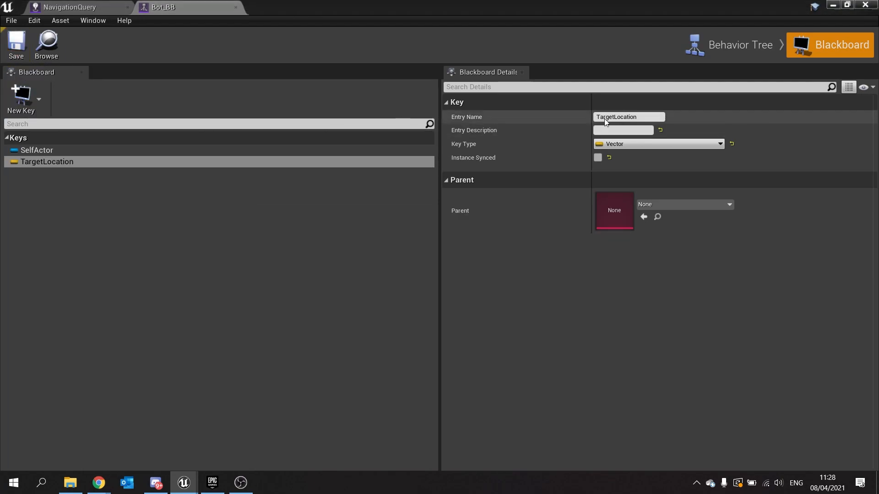
pyautogui.click(739, 44)
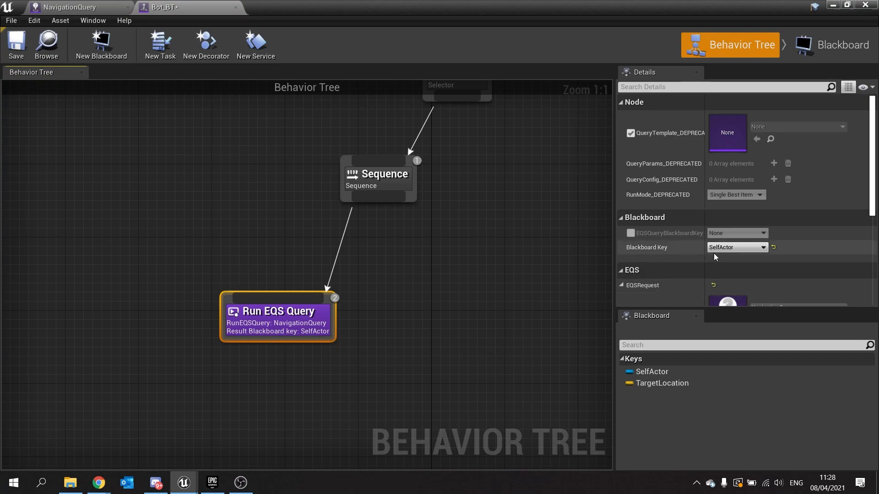
# Step: Store the query result in TargetLocation and add a Move To TargetLocation task with Acceptable Radius 500
pyautogui.click(736, 247)
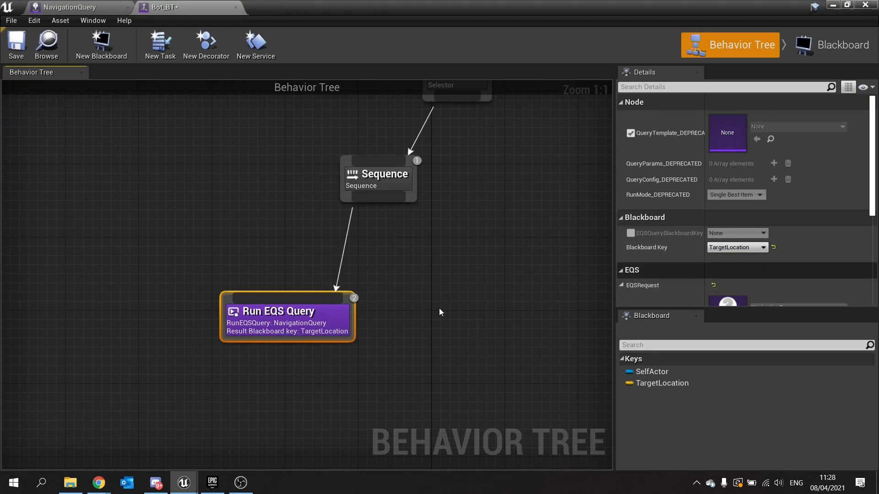
pyautogui.moveTo(381, 341)
pyautogui.write('move to')
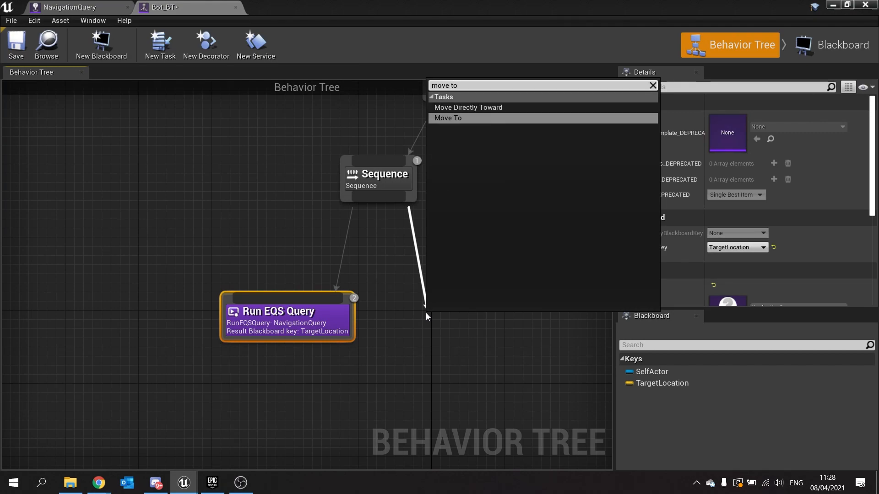
pyautogui.click(448, 119)
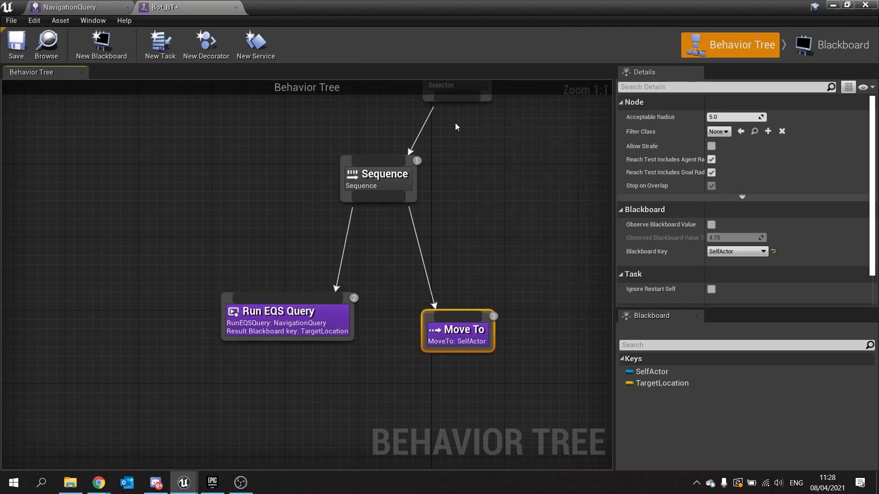
pyautogui.click(737, 251)
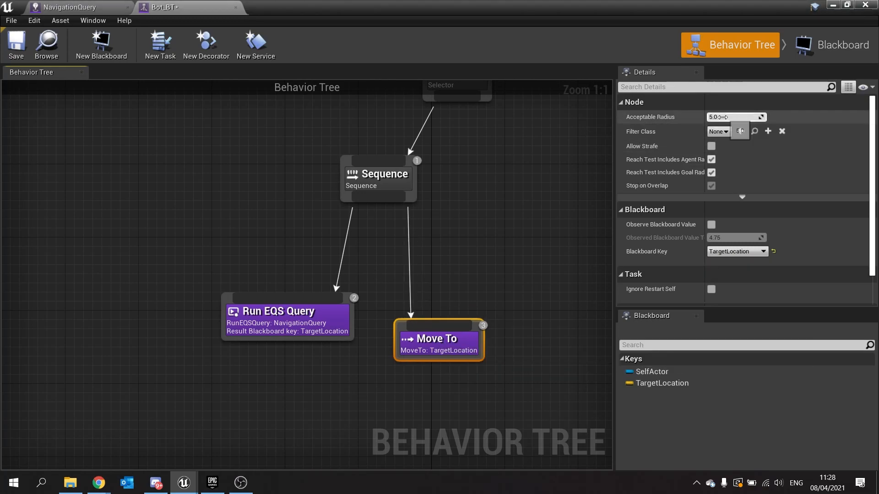
pyautogui.write('500')
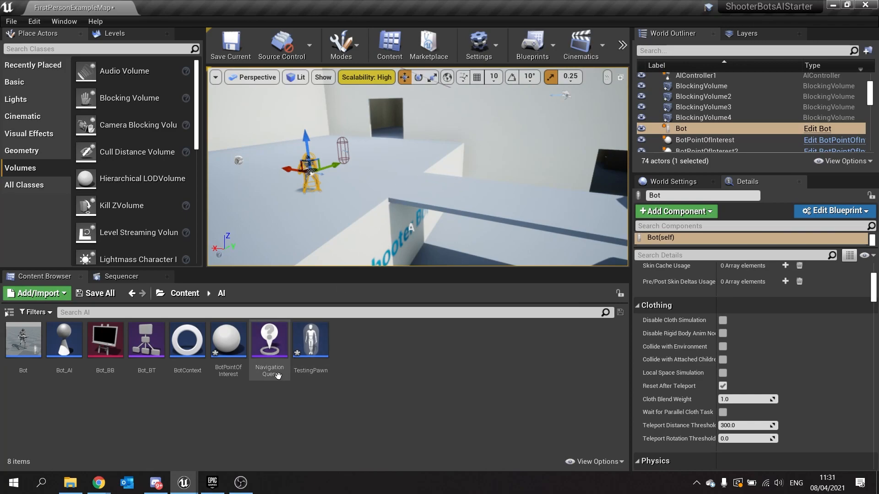
# Step: Add a score-only Dot test to NavigationQuery's grid generator, then go back to the level
pyautogui.doubleClick(269, 341)
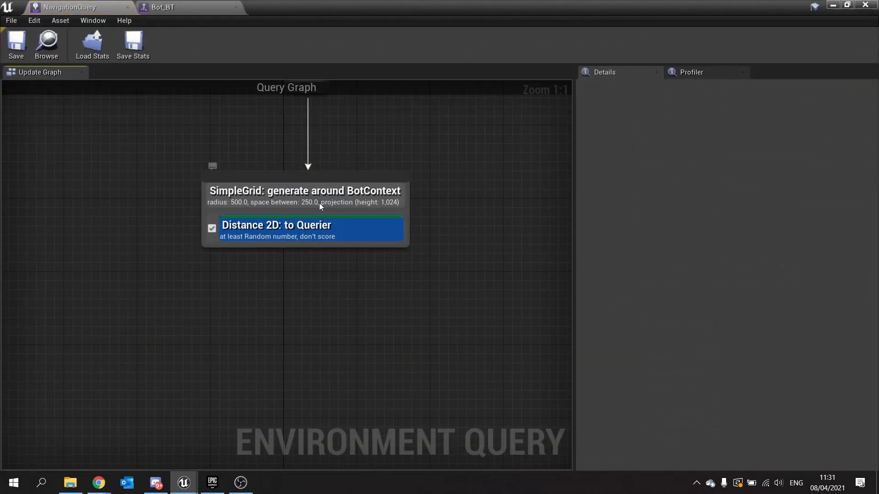
pyautogui.rightClick(303, 190)
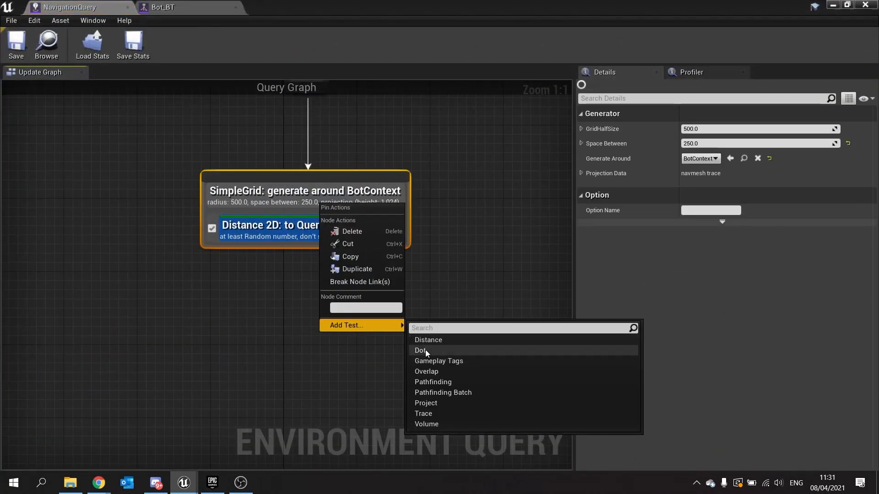
pyautogui.click(420, 350)
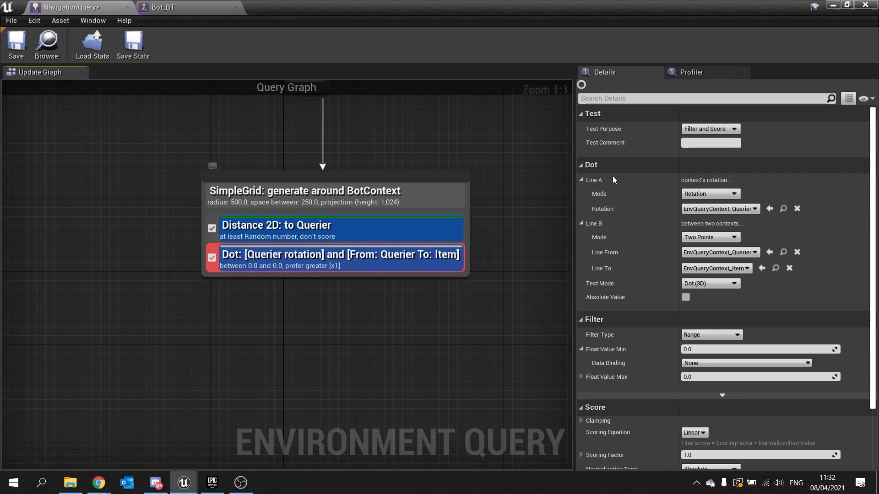
pyautogui.click(709, 128)
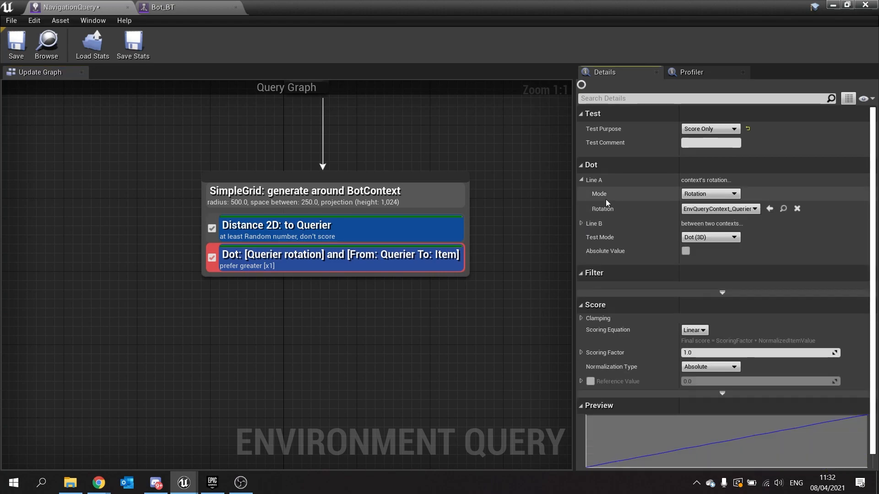
pyautogui.moveTo(710, 198)
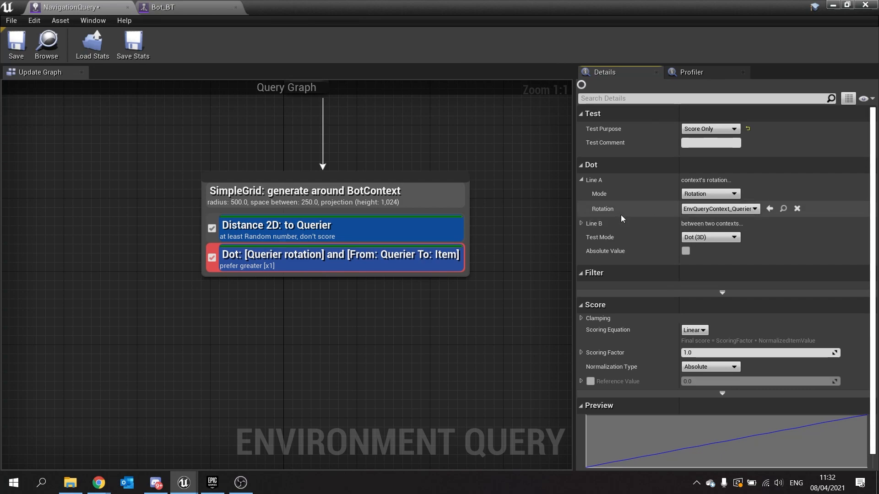
pyautogui.moveTo(743, 209)
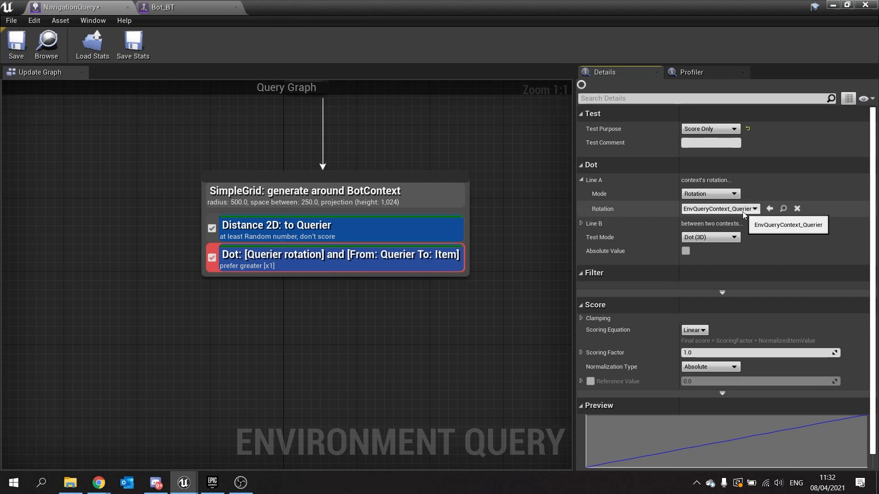
pyautogui.moveTo(587, 311)
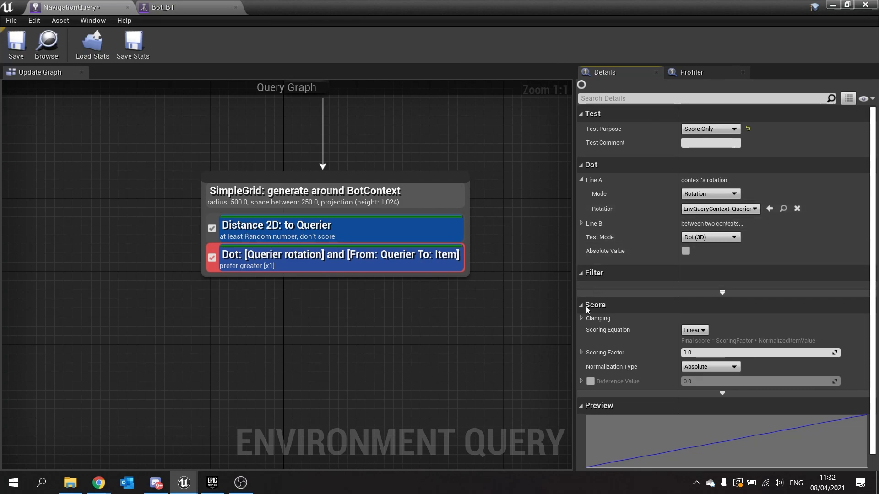
pyautogui.moveTo(633, 315)
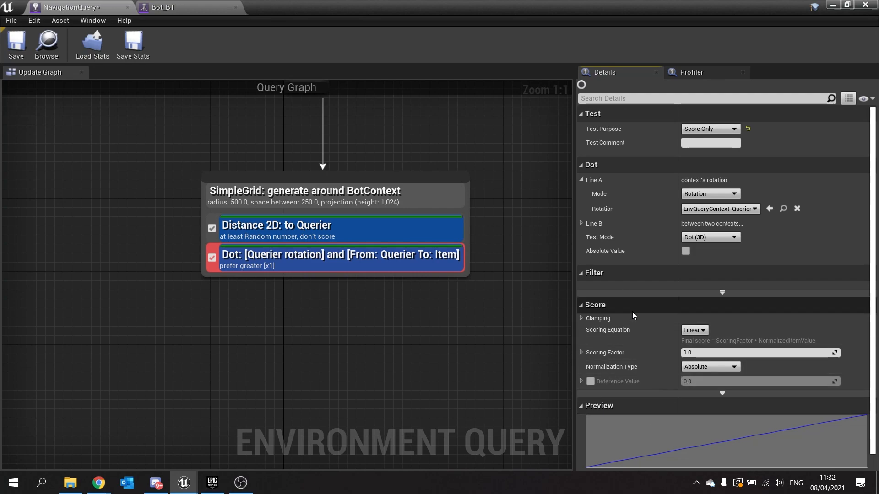
pyautogui.click(15, 44)
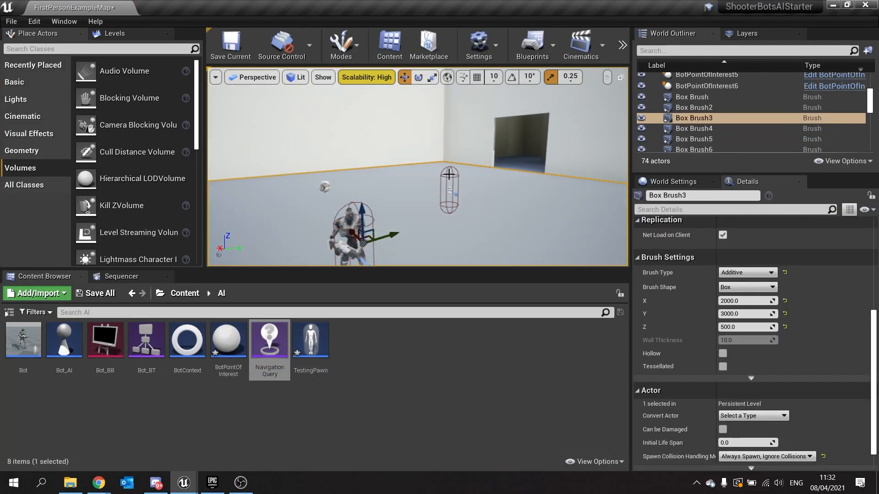
# Step: Select the TestingPawn so NavigationQuery's point scores preview around it
pyautogui.click(697, 146)
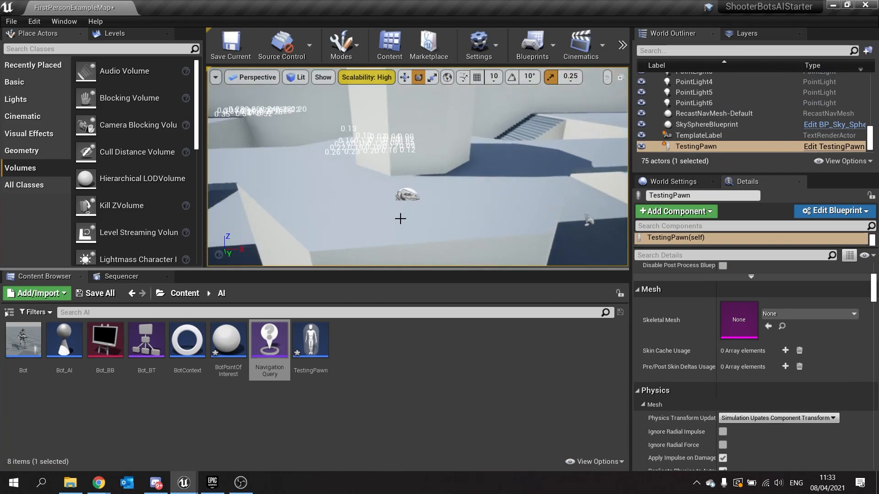
# Step: Focus on BotPointOfInterest7, reselect TestingPawn, then bring up Bot_BT's behavior tree
pyautogui.click(705, 120)
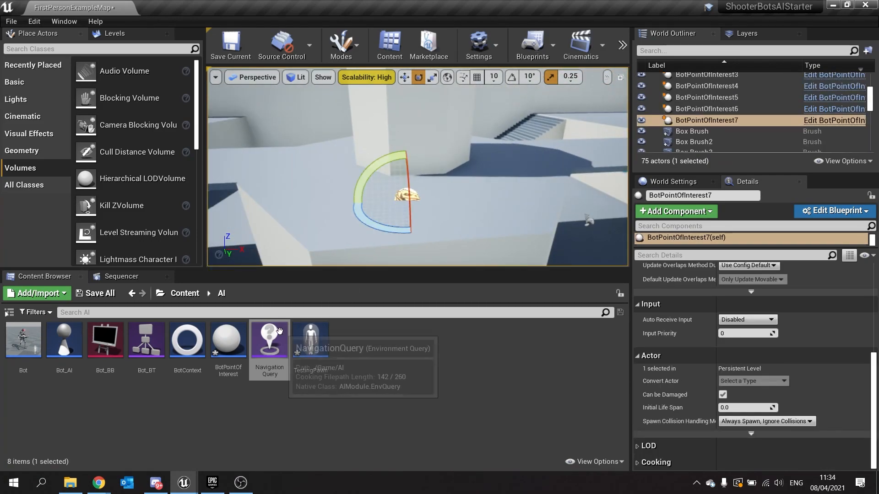
pyautogui.doubleClick(269, 338)
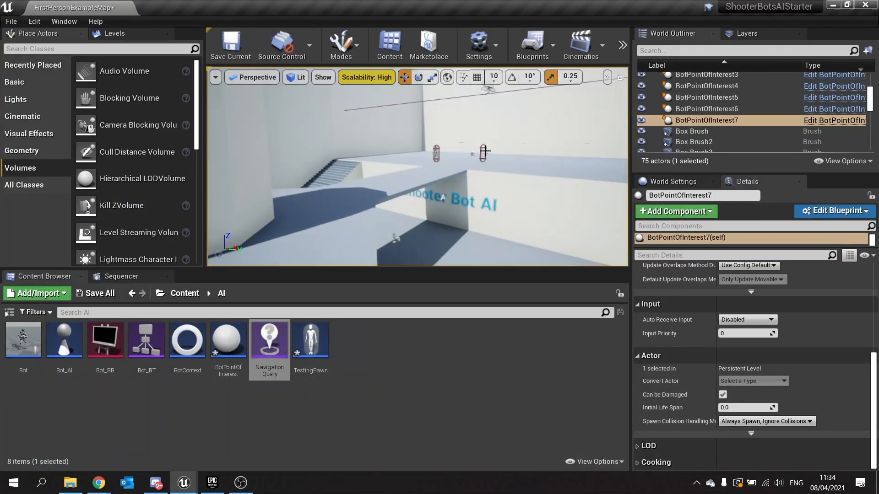
pyautogui.click(697, 147)
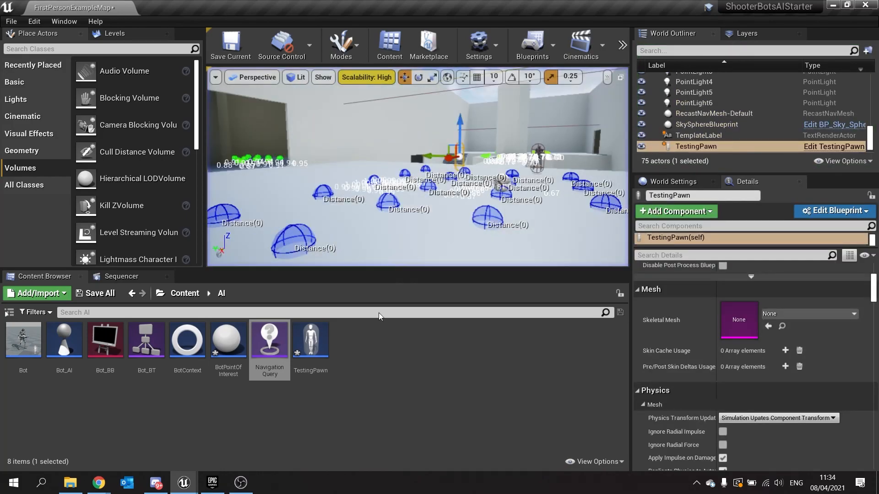
pyautogui.moveTo(311, 338)
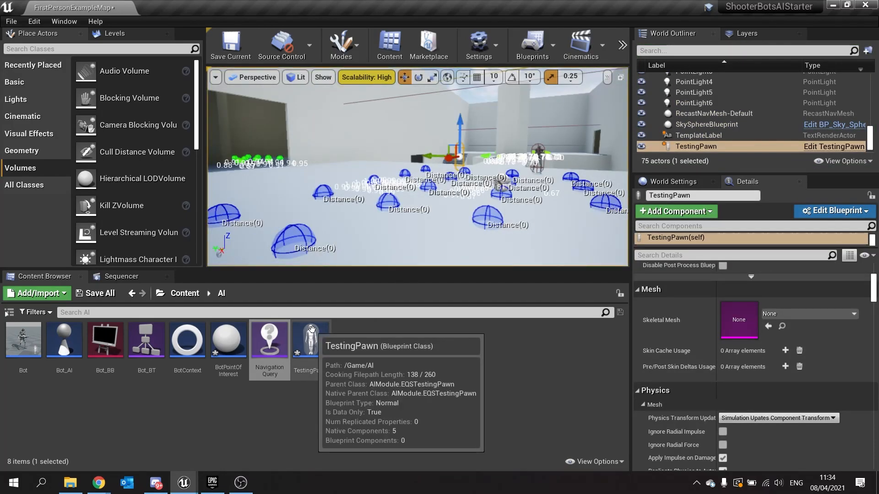
pyautogui.doubleClick(146, 338)
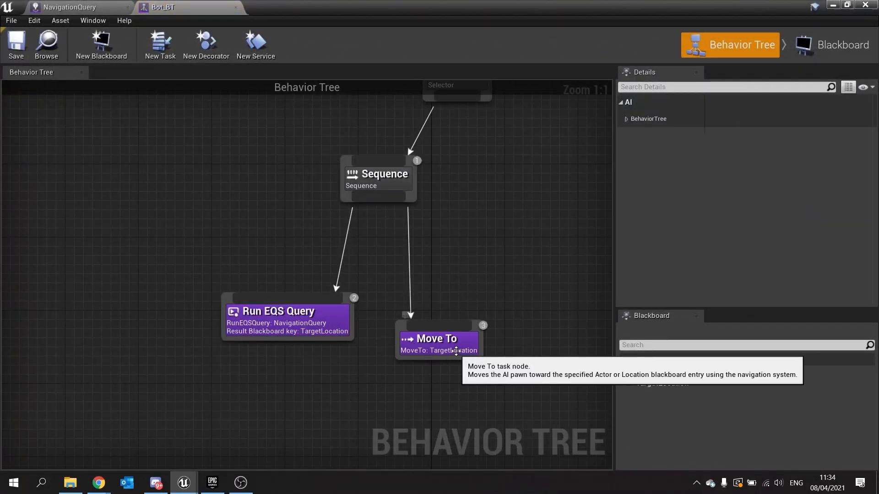
# Step: Set the Move To task's Acceptable Radius to 500 and return to NavigationQuery
pyautogui.click(438, 339)
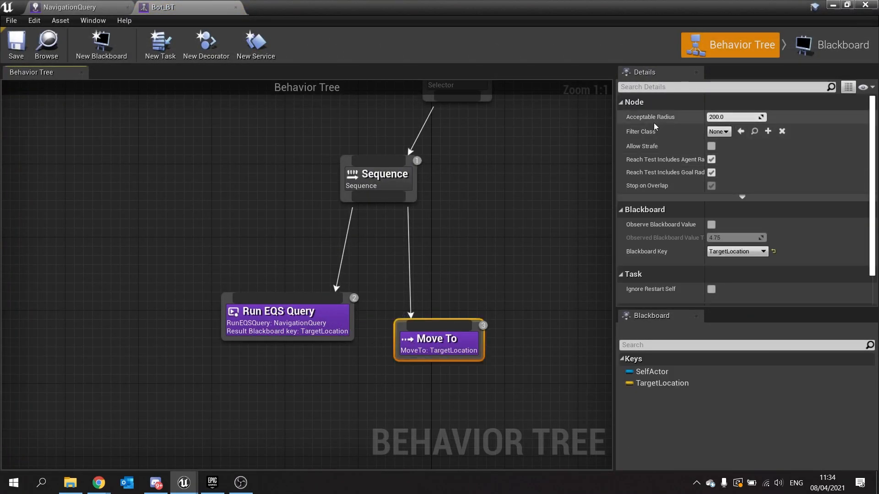
pyautogui.write('500')
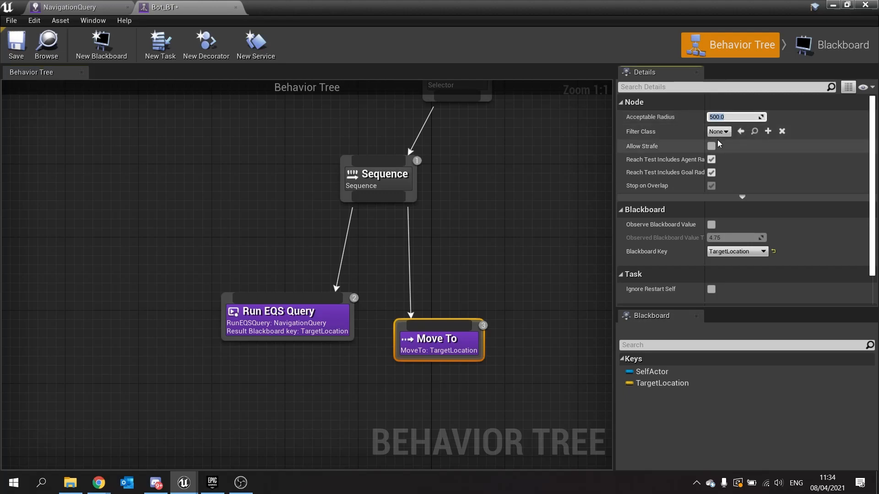
pyautogui.moveTo(12, 65)
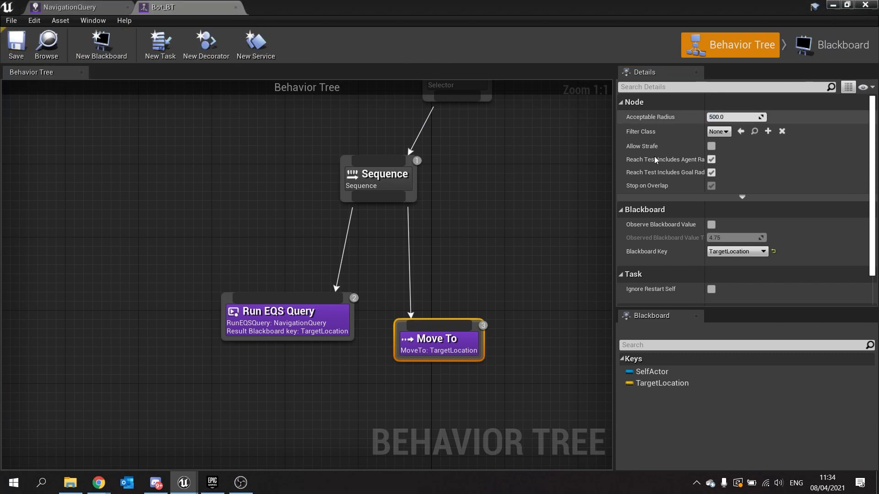
pyautogui.click(711, 147)
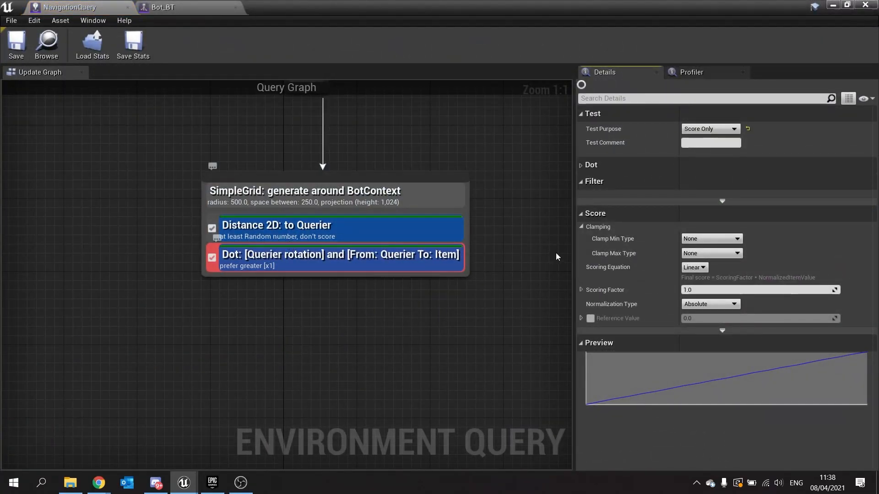
pyautogui.moveTo(621, 251)
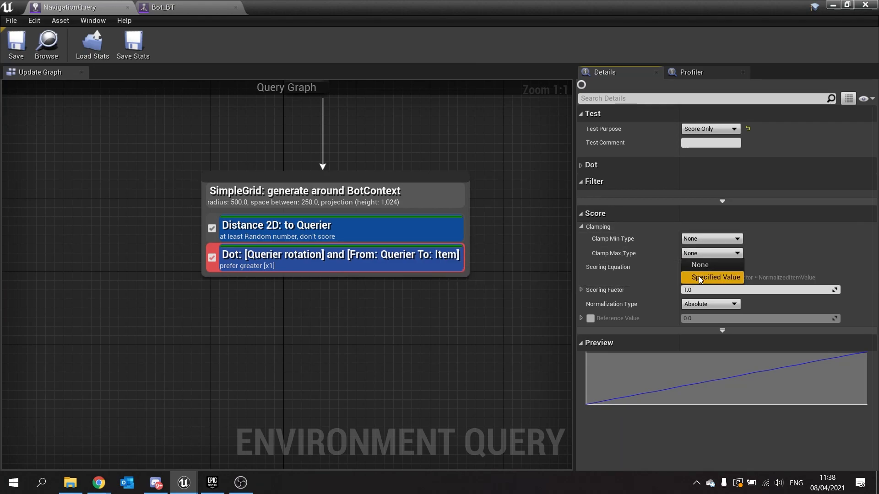
# Step: Set the Dot test's Clamp Max Type to Specified Value
pyautogui.click(717, 276)
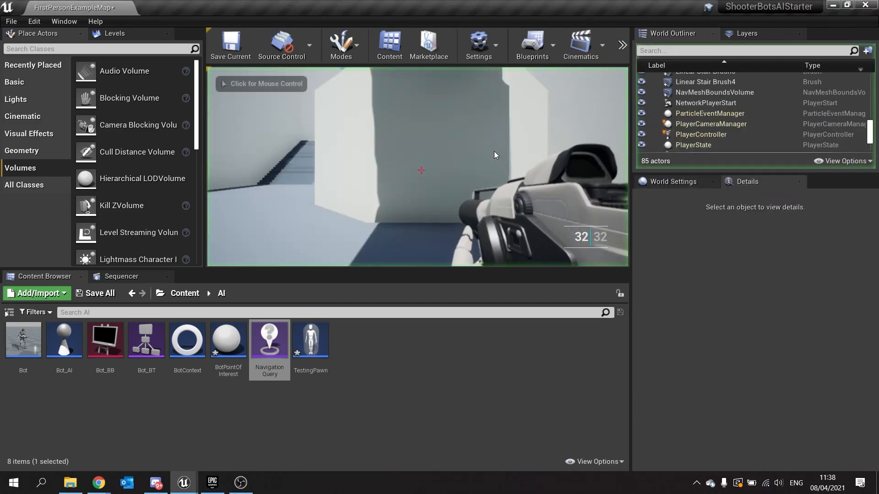
# Step: Control the player in-game, then reopen Bot_BT to its Run EQS Query task
pyautogui.click(418, 168)
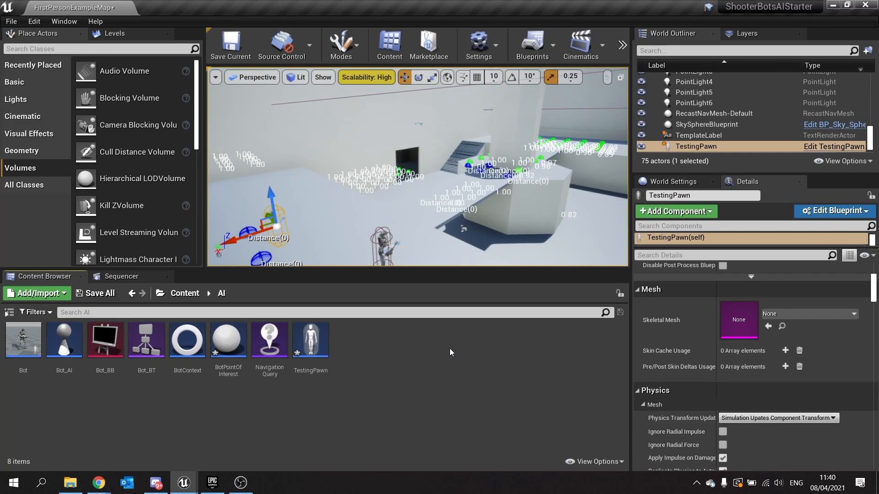
pyautogui.moveTo(319, 356)
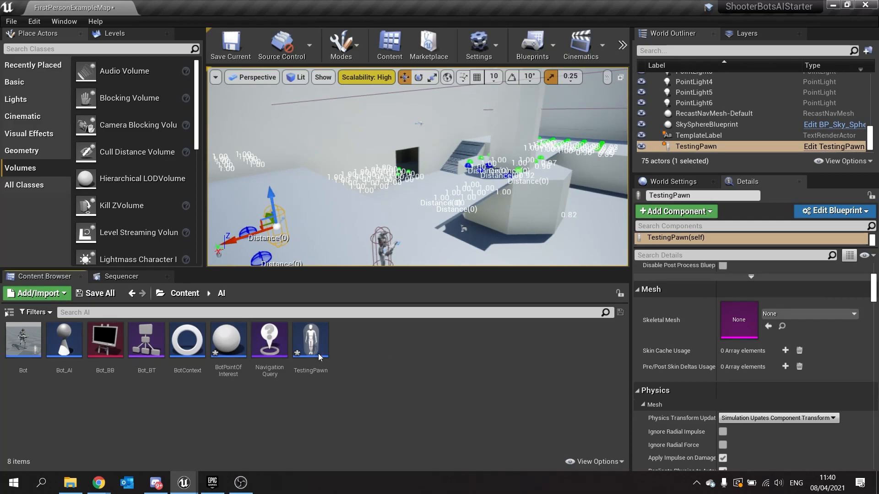
pyautogui.doubleClick(147, 339)
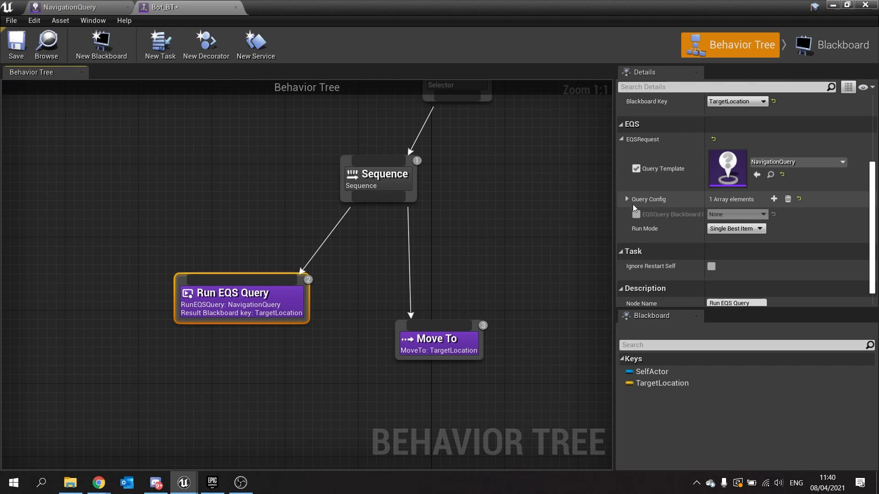
pyautogui.click(626, 199)
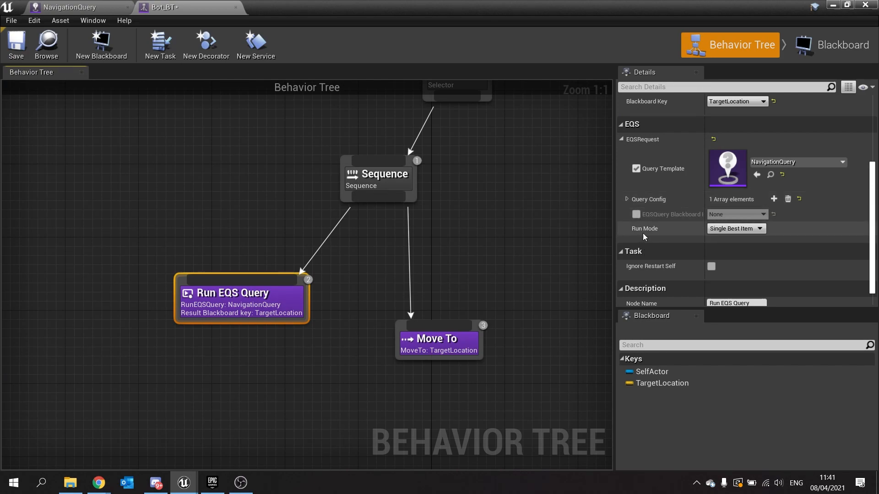
pyautogui.moveTo(735, 228)
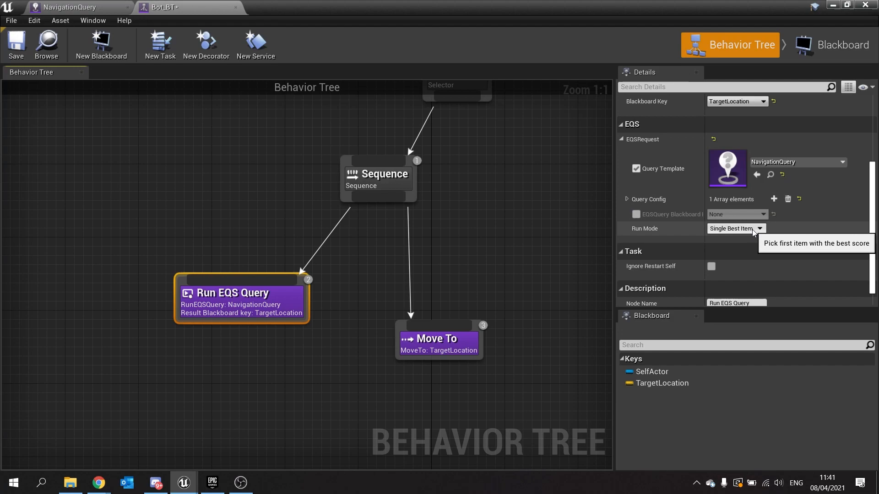
pyautogui.click(758, 229)
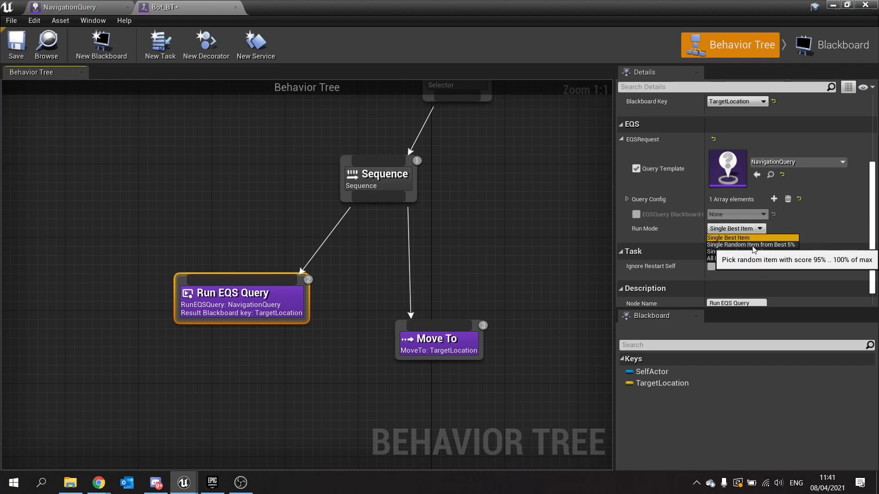
pyautogui.moveTo(728, 256)
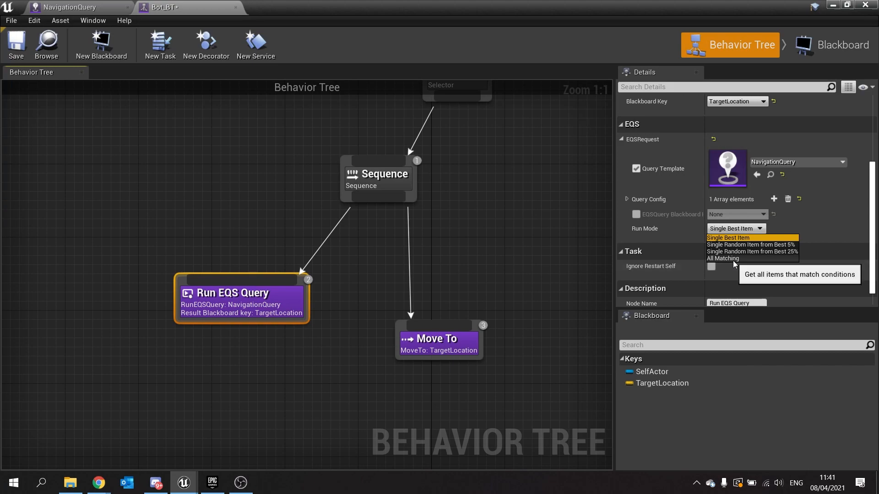
pyautogui.moveTo(774, 251)
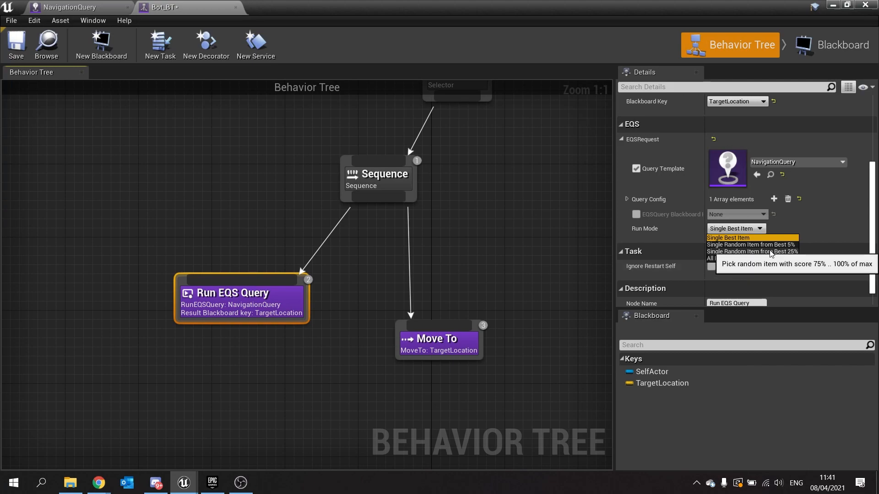
pyautogui.click(750, 245)
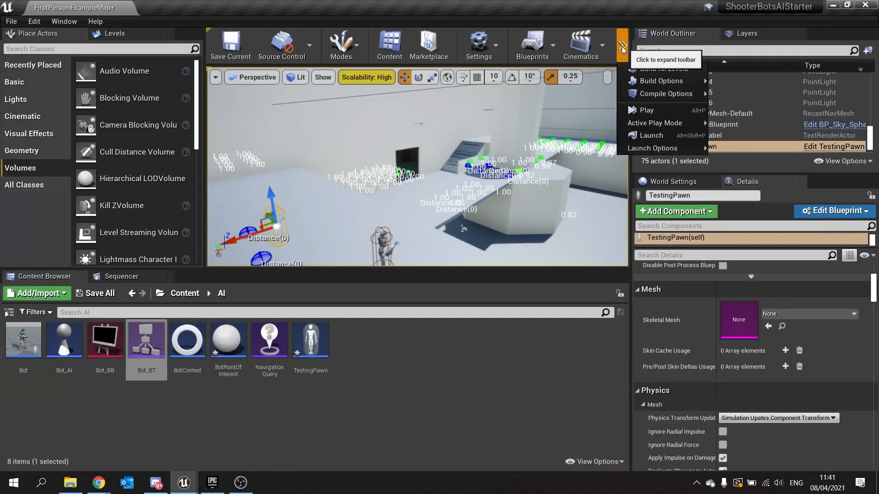
# Step: Start a play-in-editor session of FirstPersonExampleMap to test the bot
pyautogui.click(646, 110)
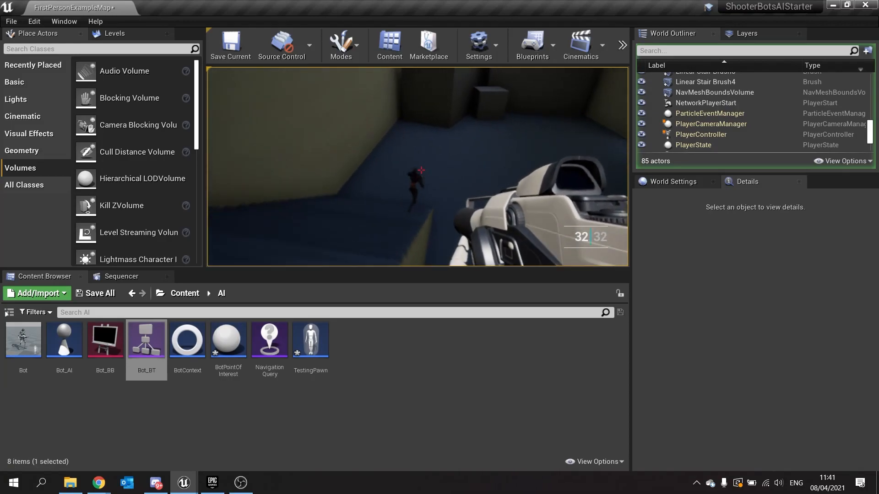
pyautogui.moveTo(418, 168)
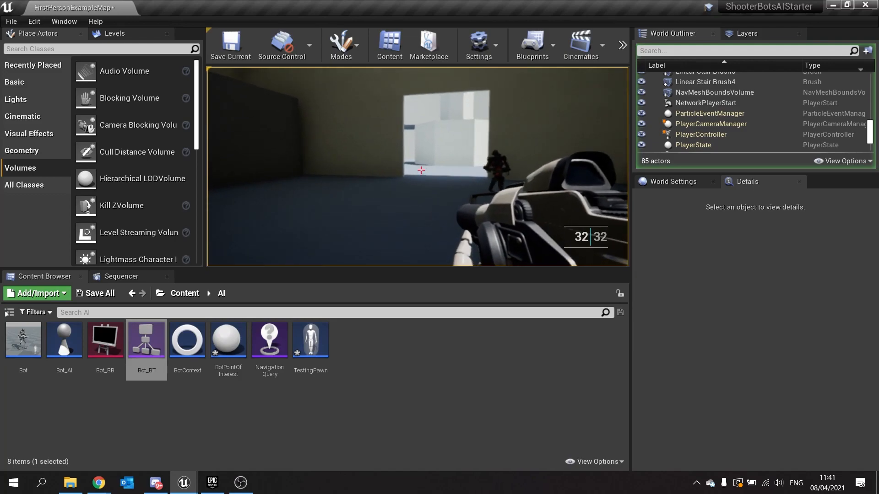